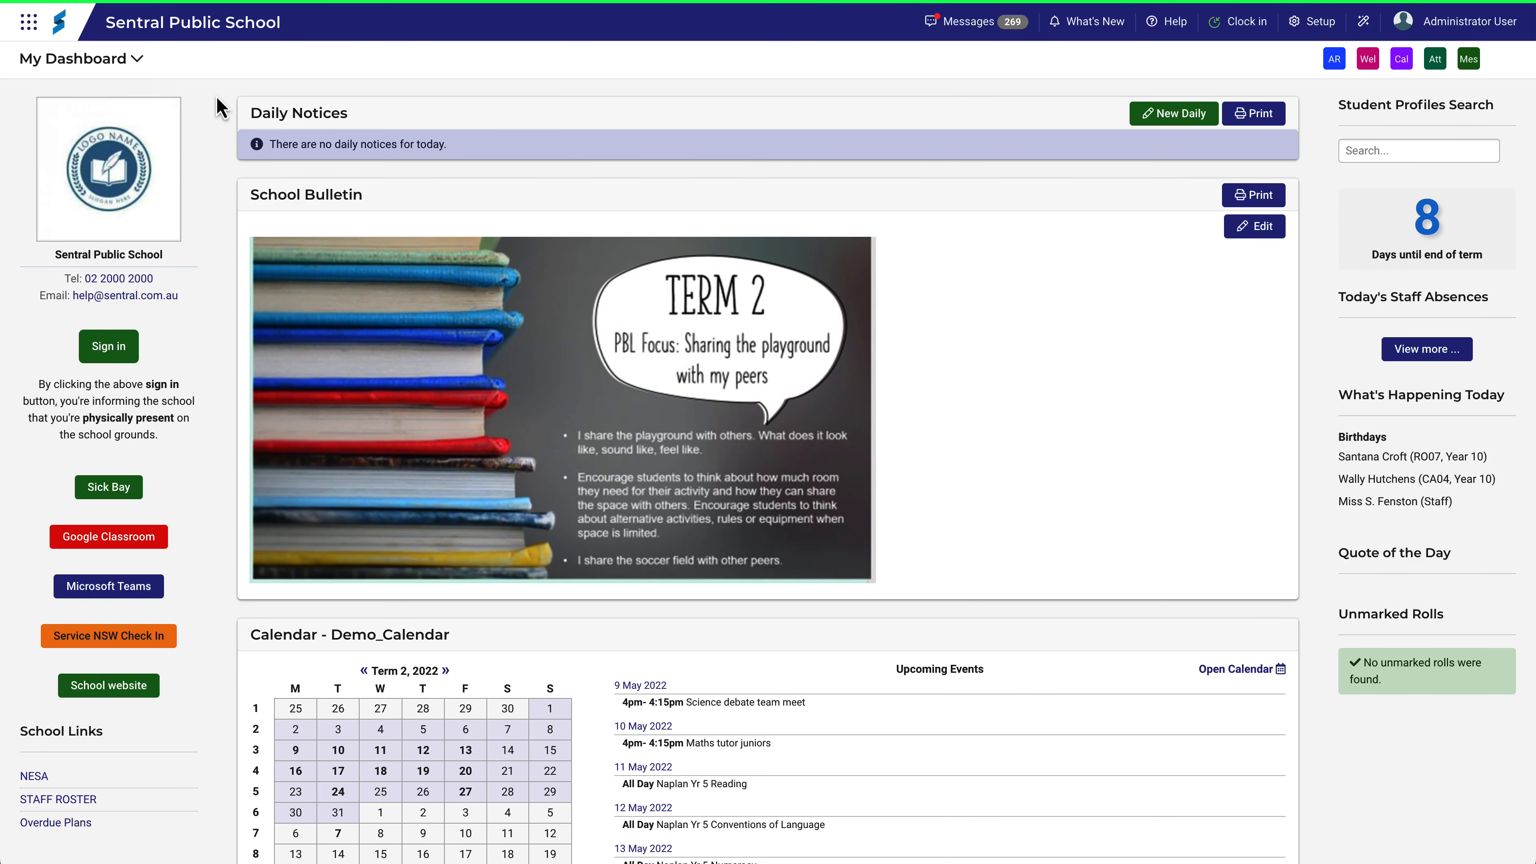
Launch the Academic Reports module from the app launcher.
click(29, 23)
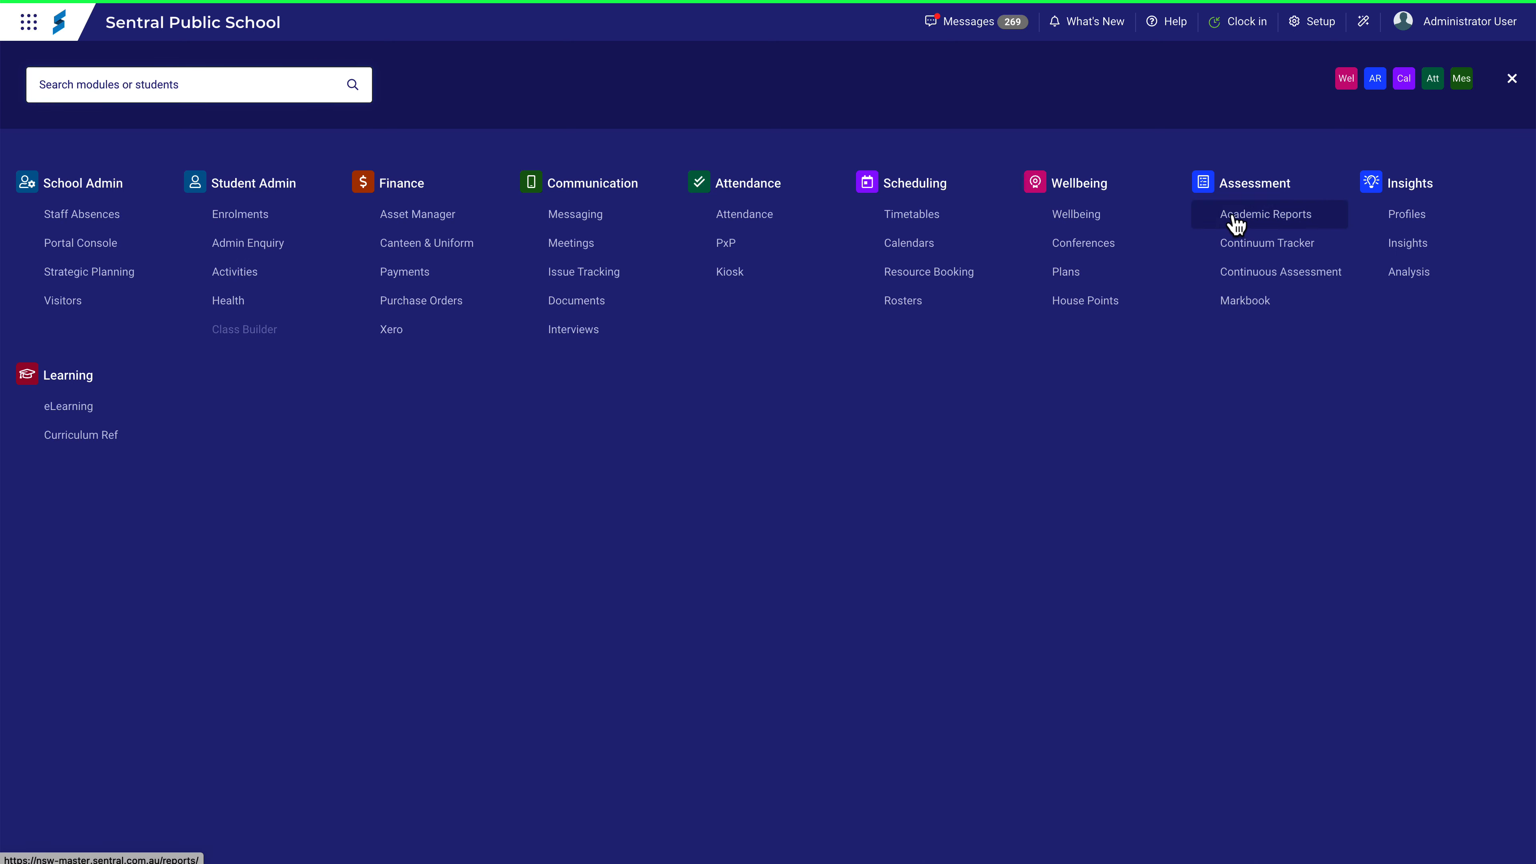
click(1266, 214)
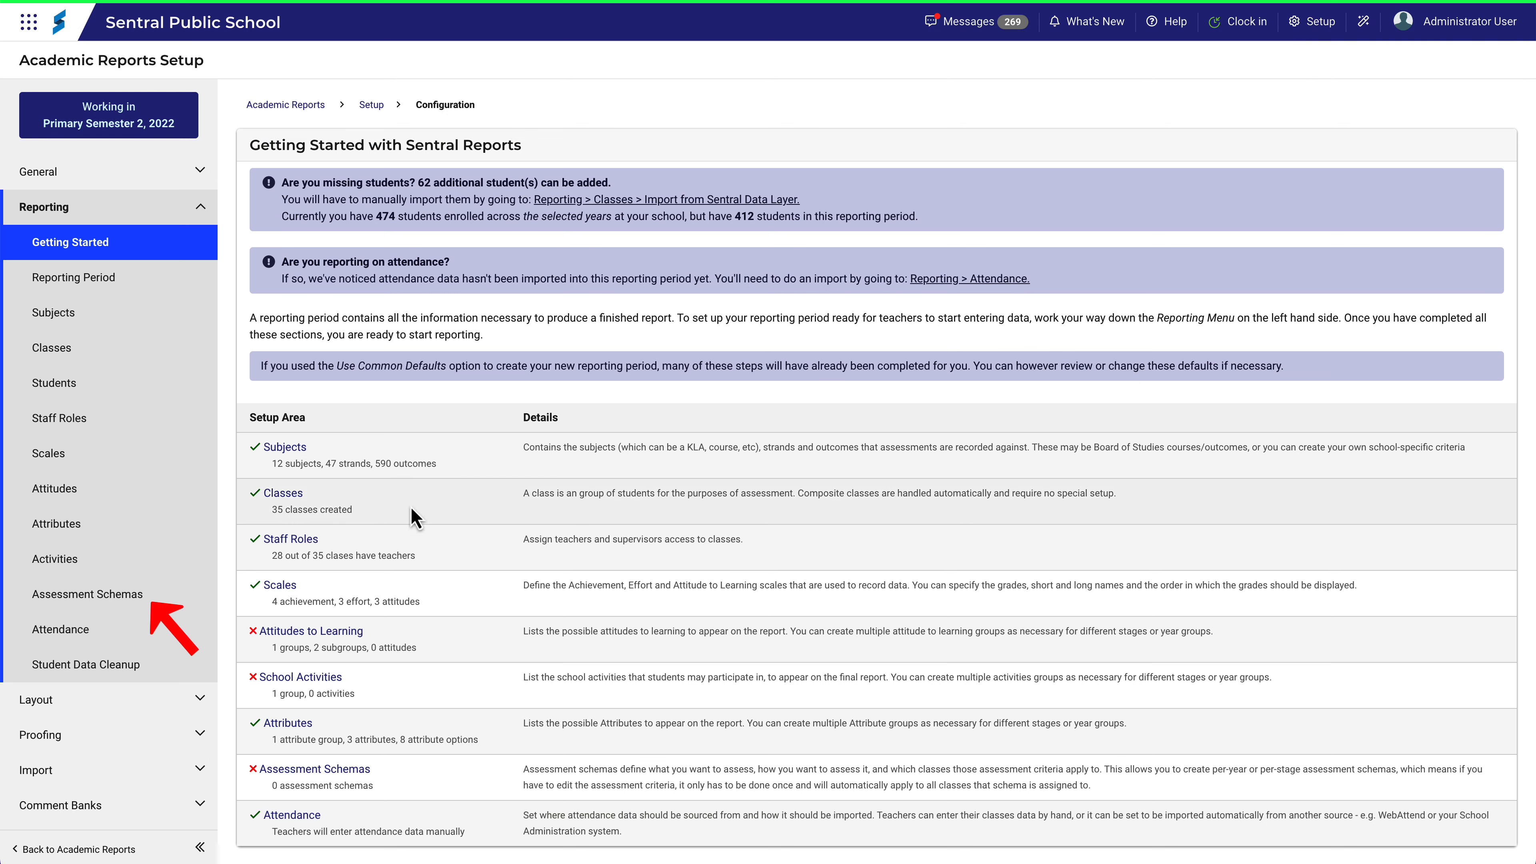
Go to Assessment Schemas in the Reporting sidebar.
click(87, 595)
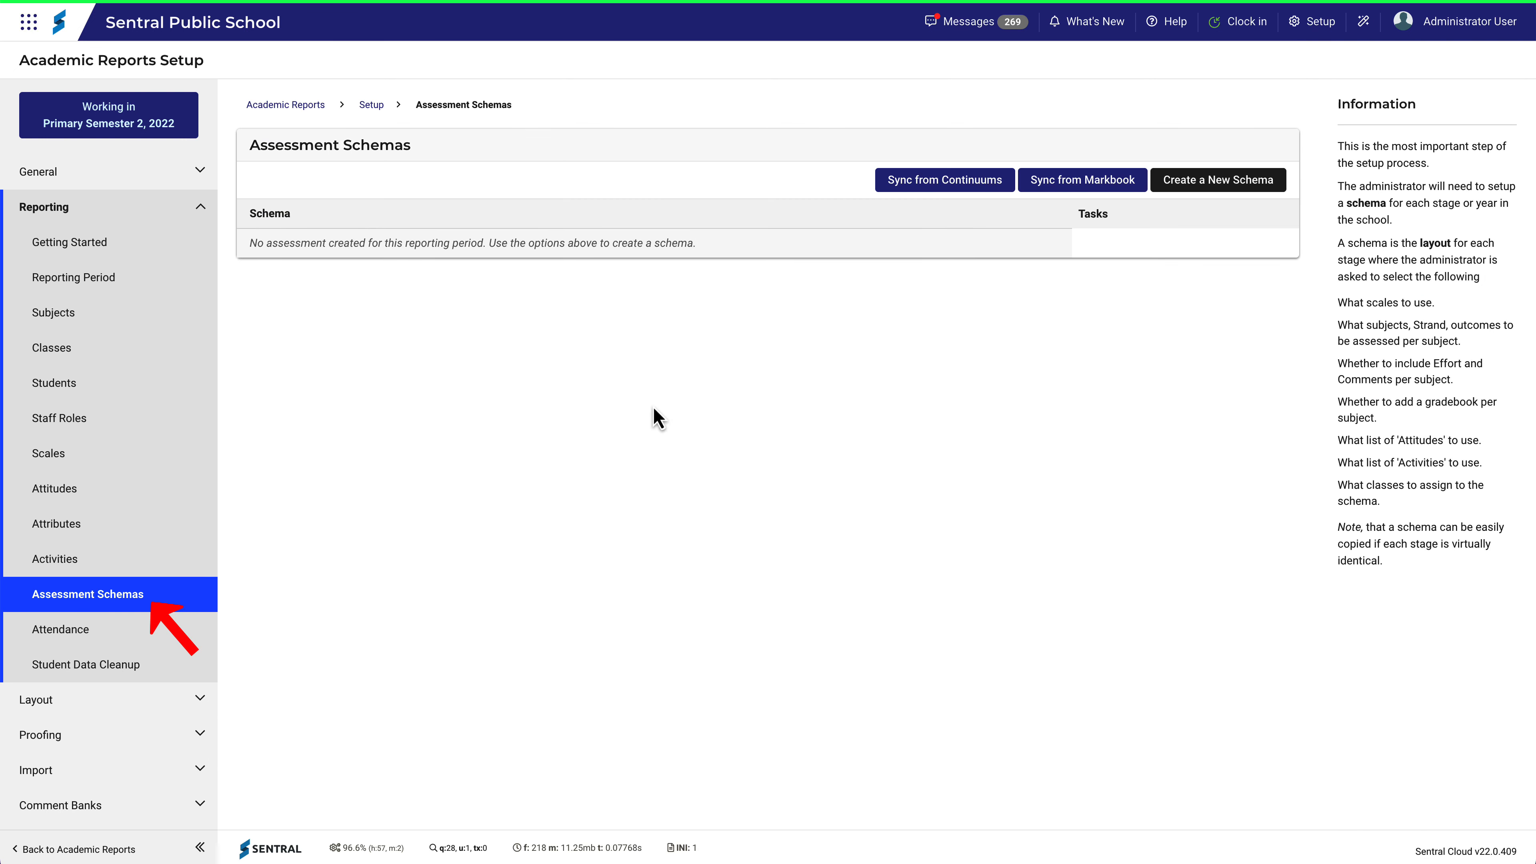
mouse_move(774, 344)
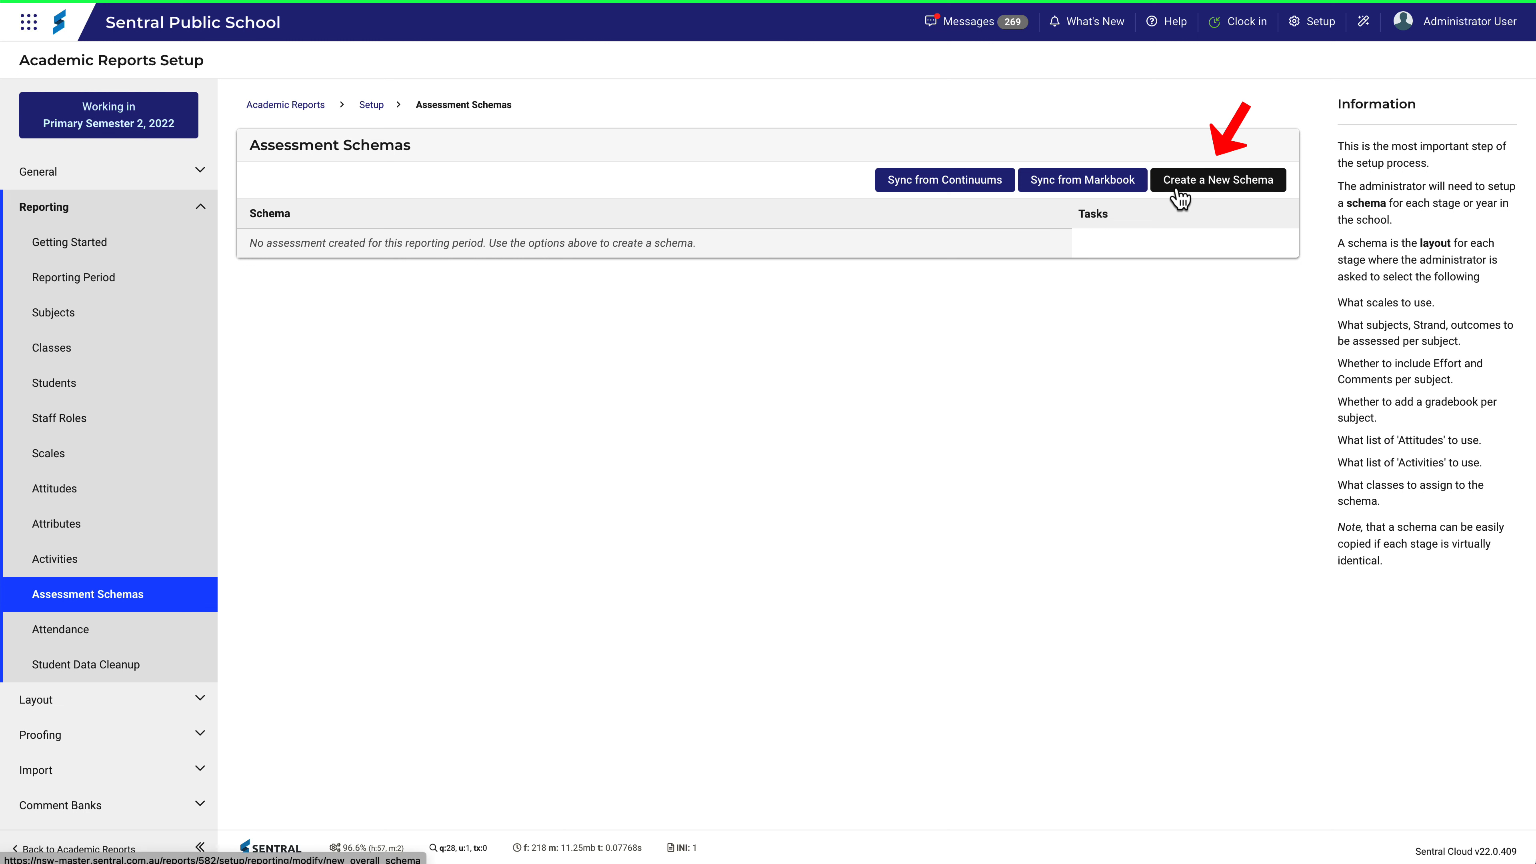
Create schema 'Stage 3' with 5-value A–E achievement scale, no attitudes to learning, default stage Stage 3.
click(1217, 179)
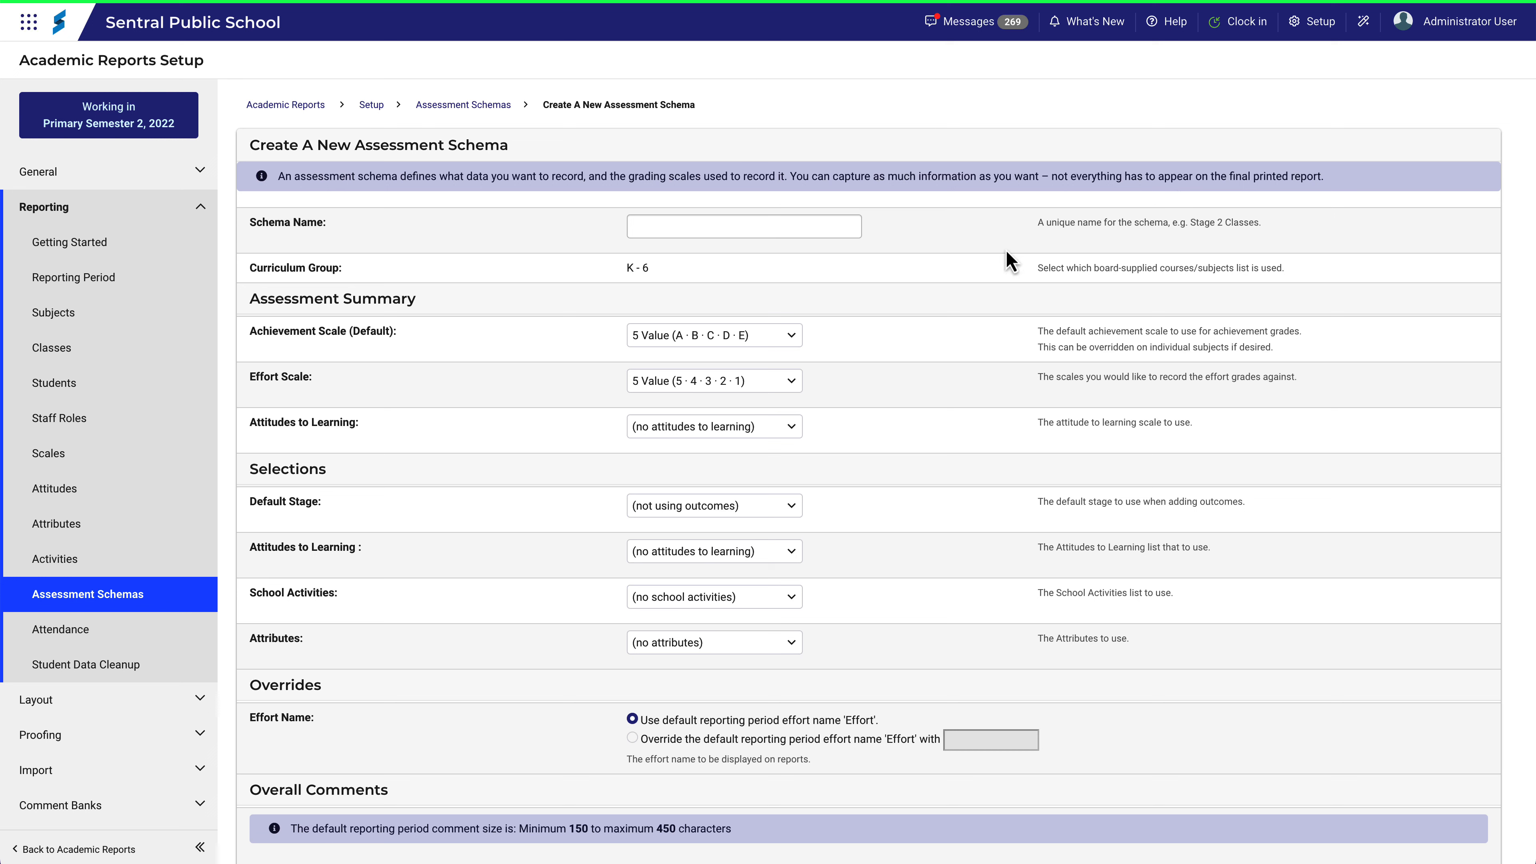
mouse_move(1004, 259)
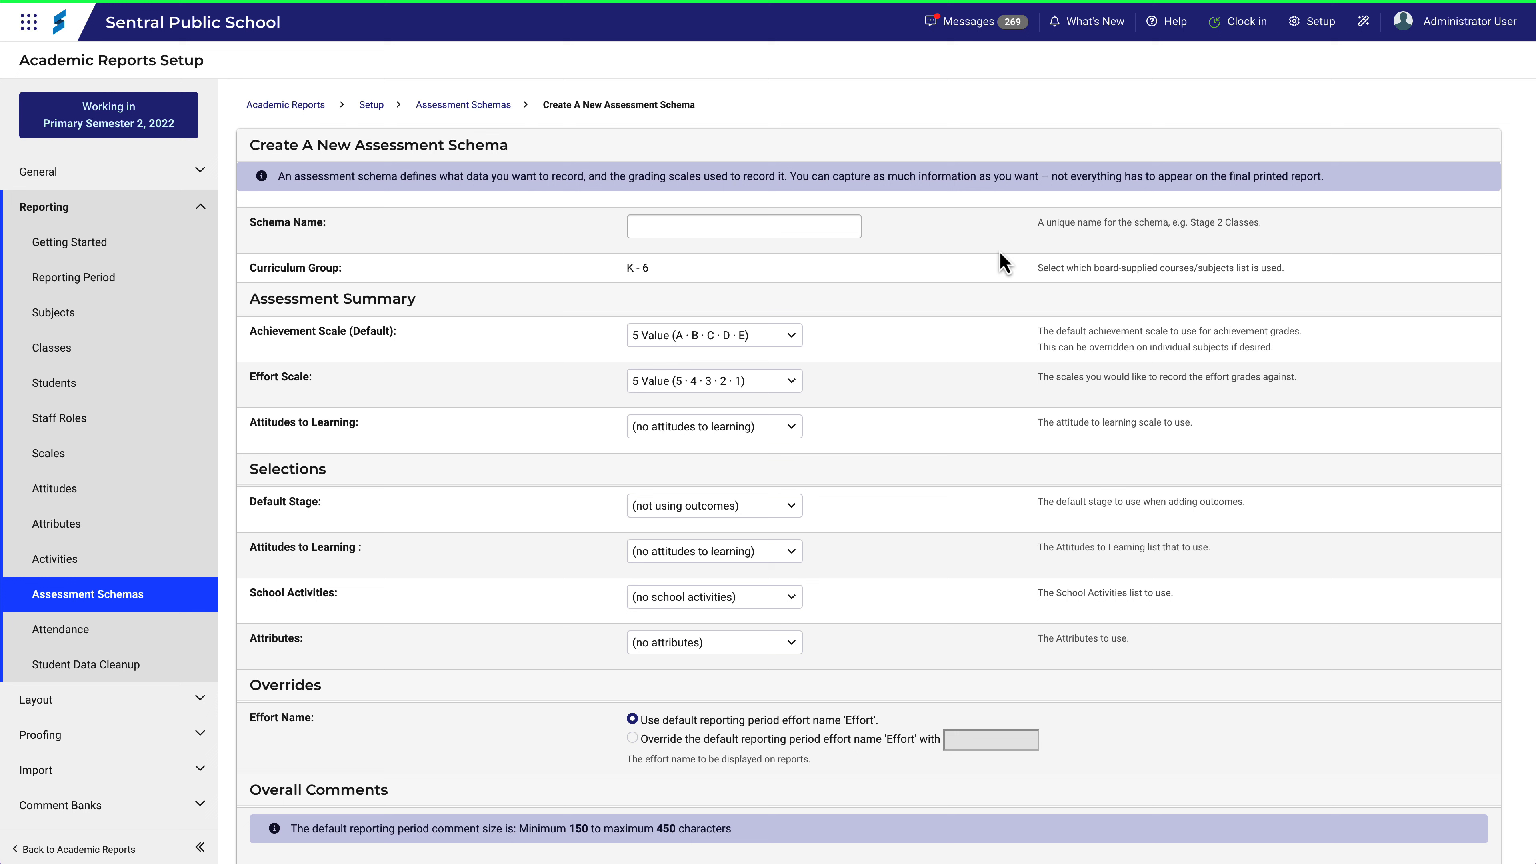
text(Stage 3)
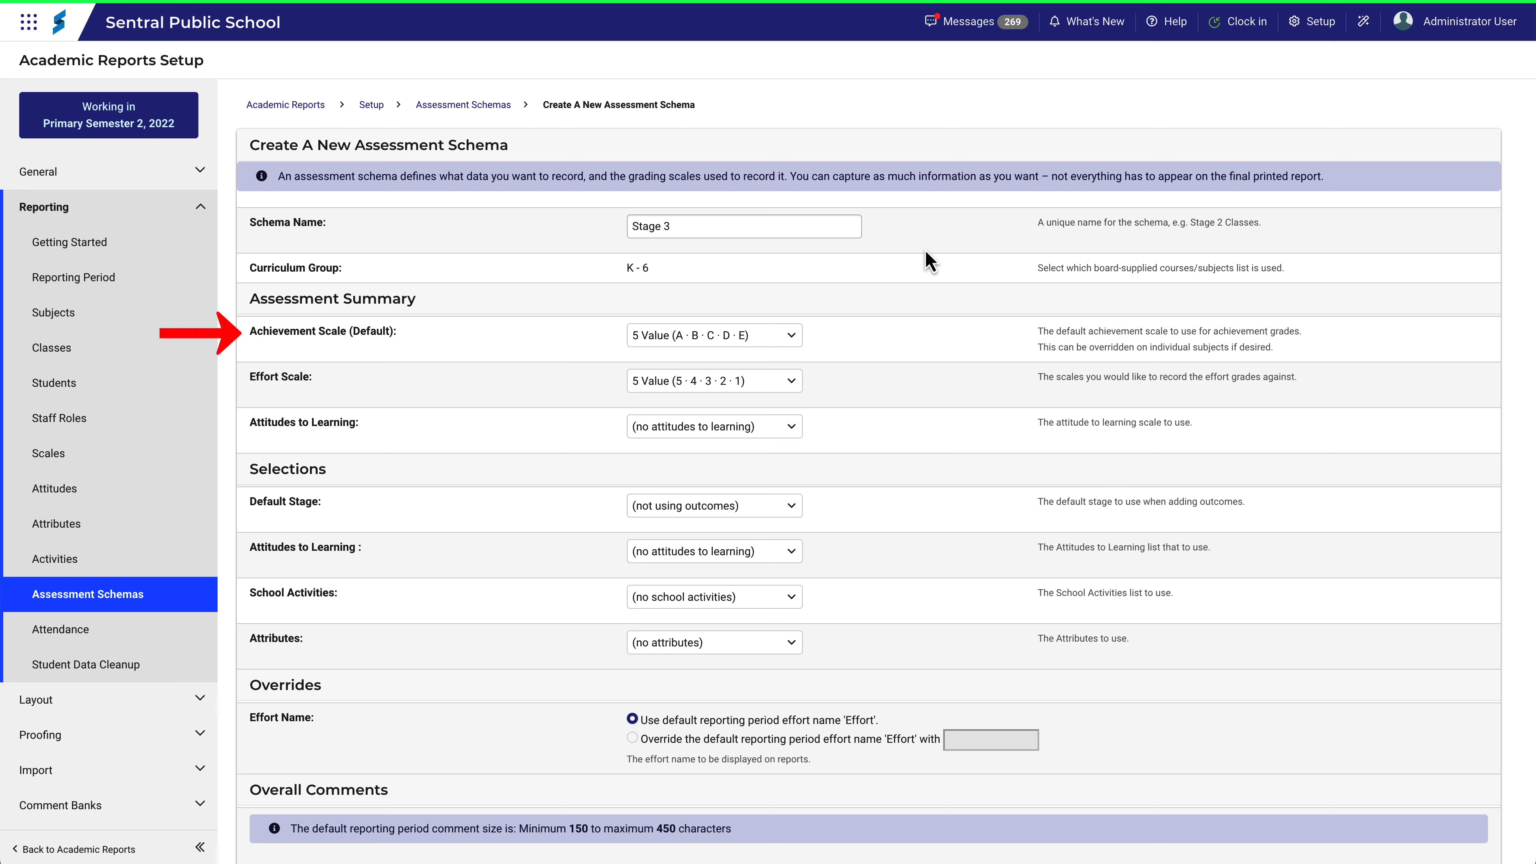
click(715, 335)
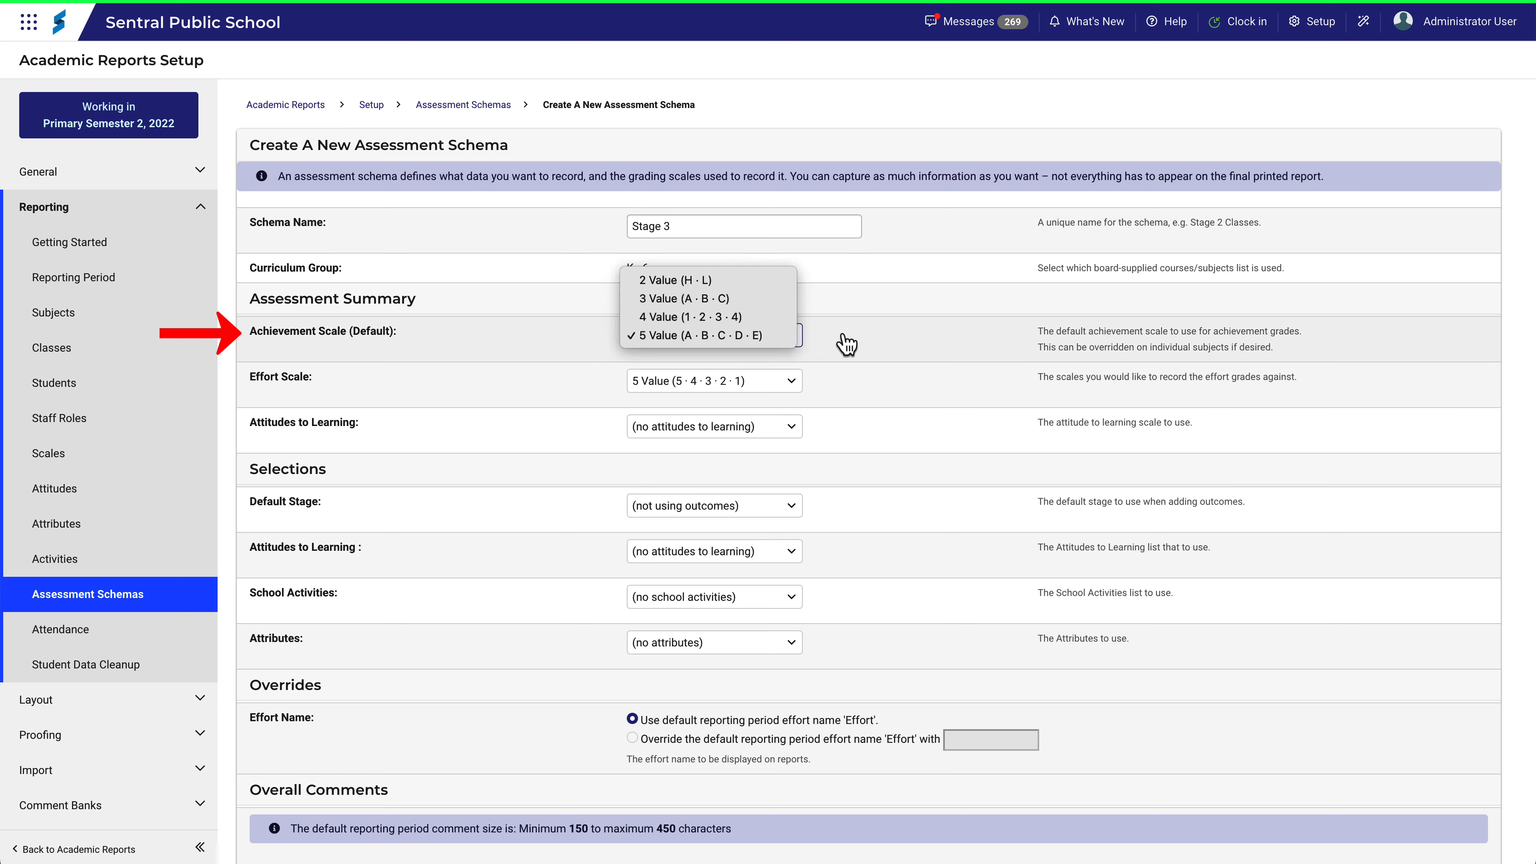
click(701, 335)
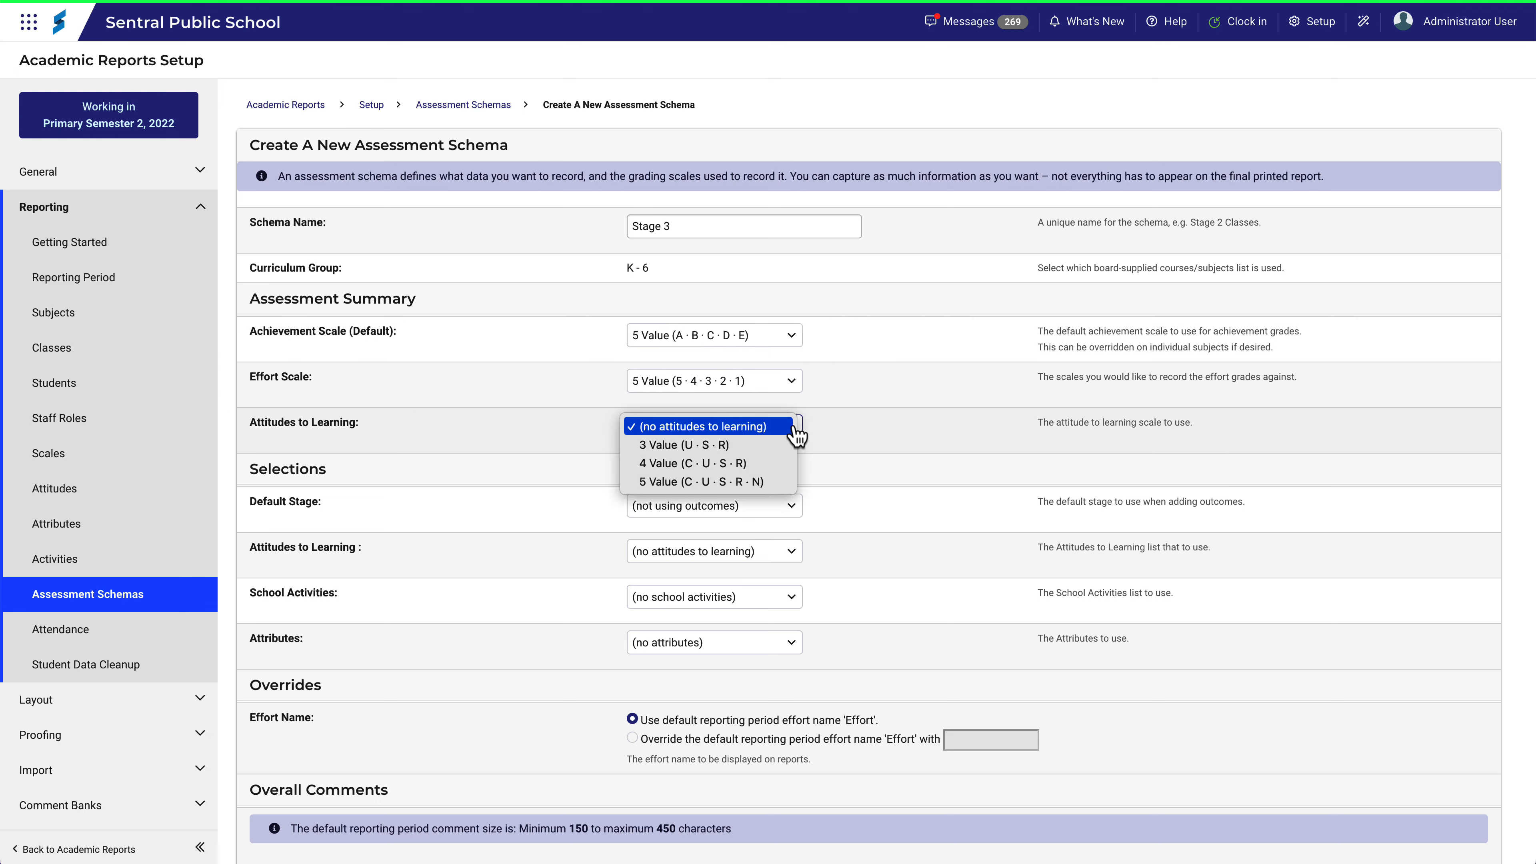
click(704, 426)
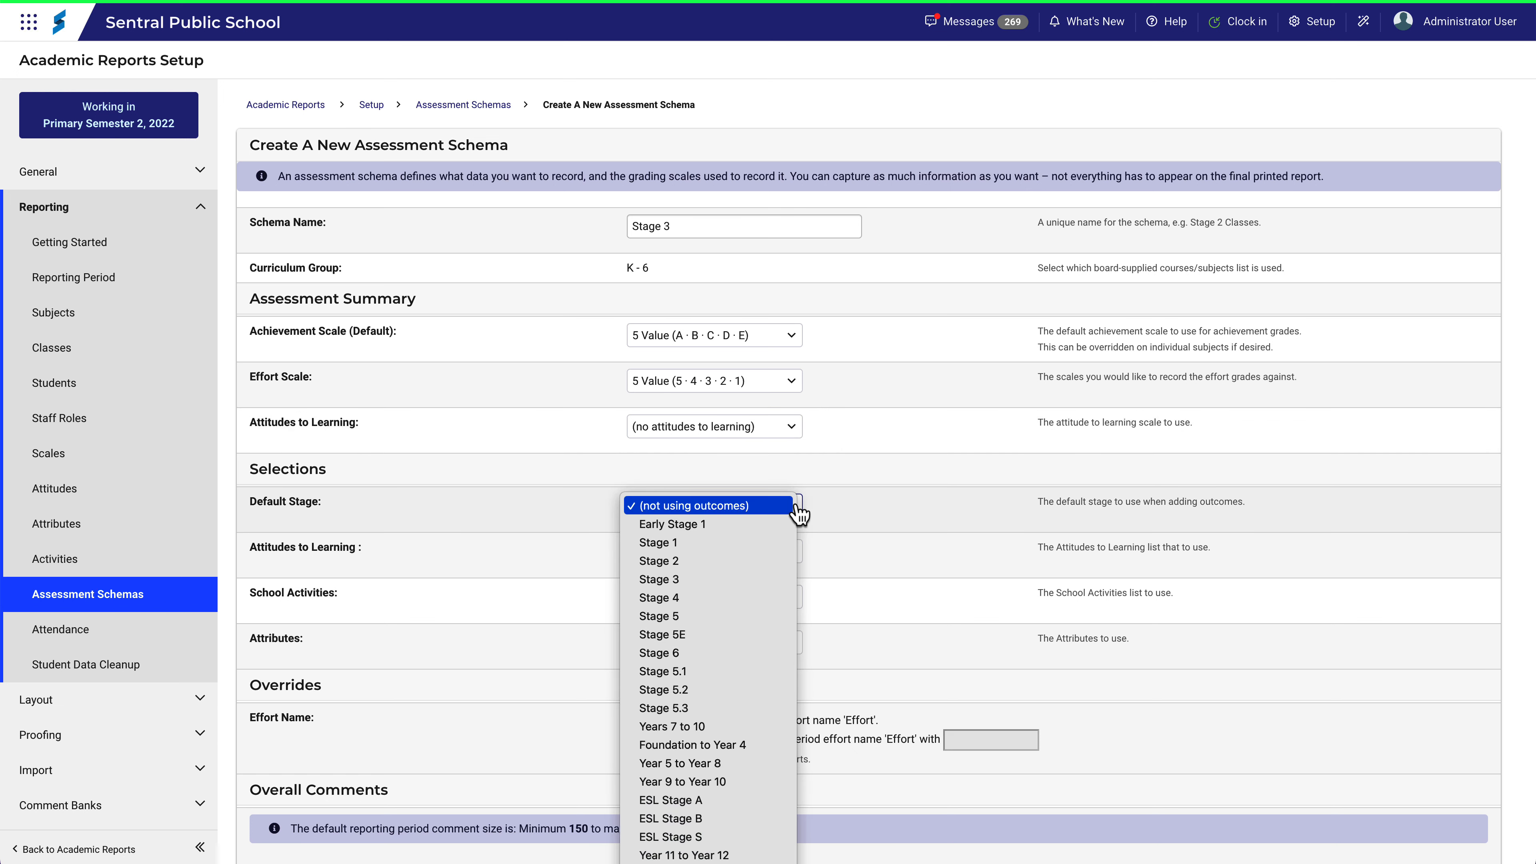
mouse_move(731, 590)
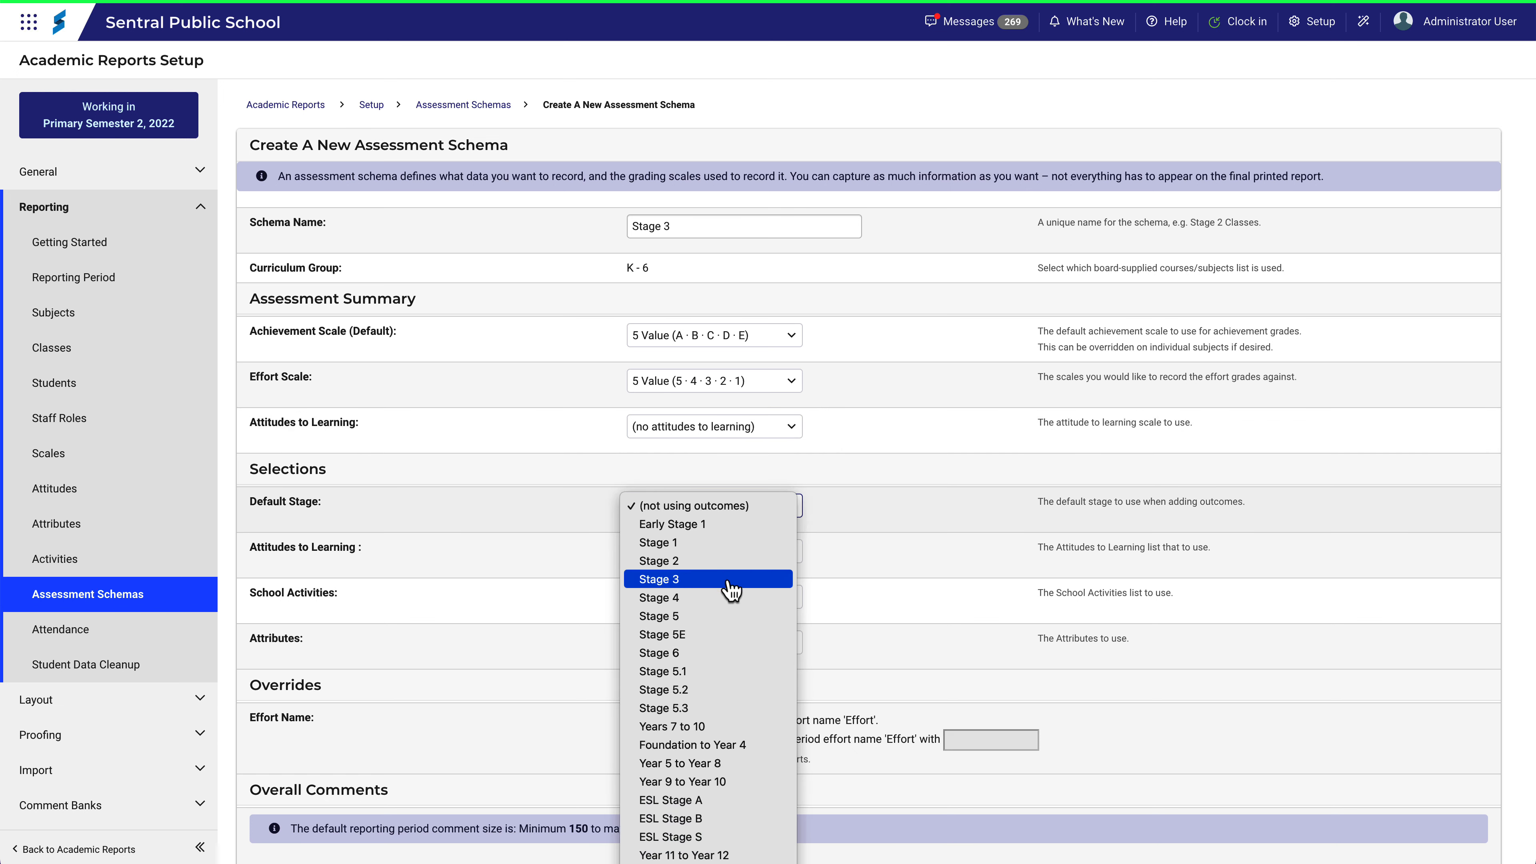
click(659, 579)
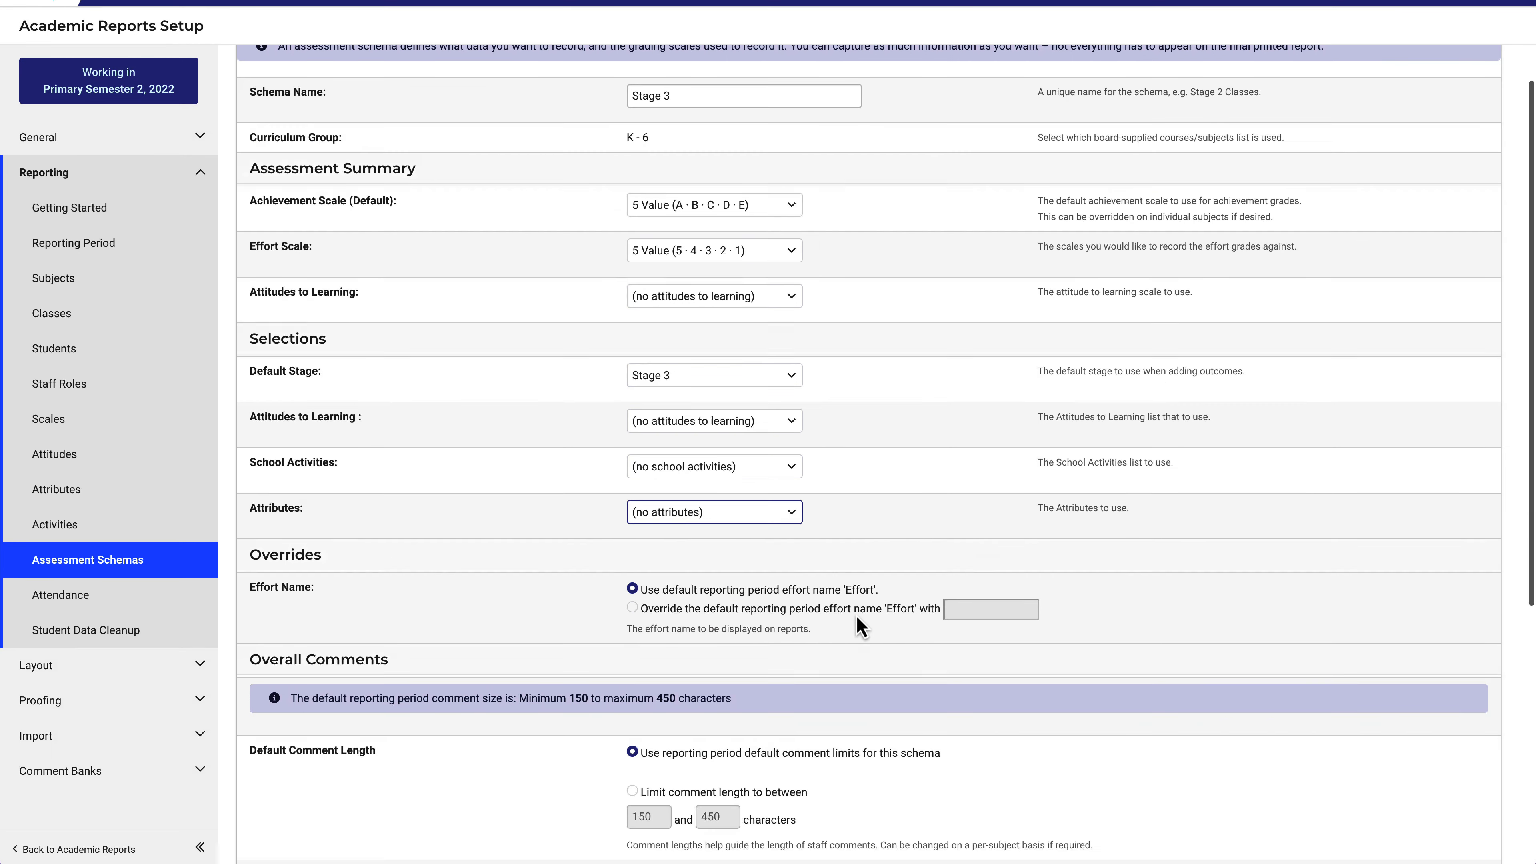
Leave all Include comment options at No and save the schema to continue to its criteria.
scroll(down, 3)
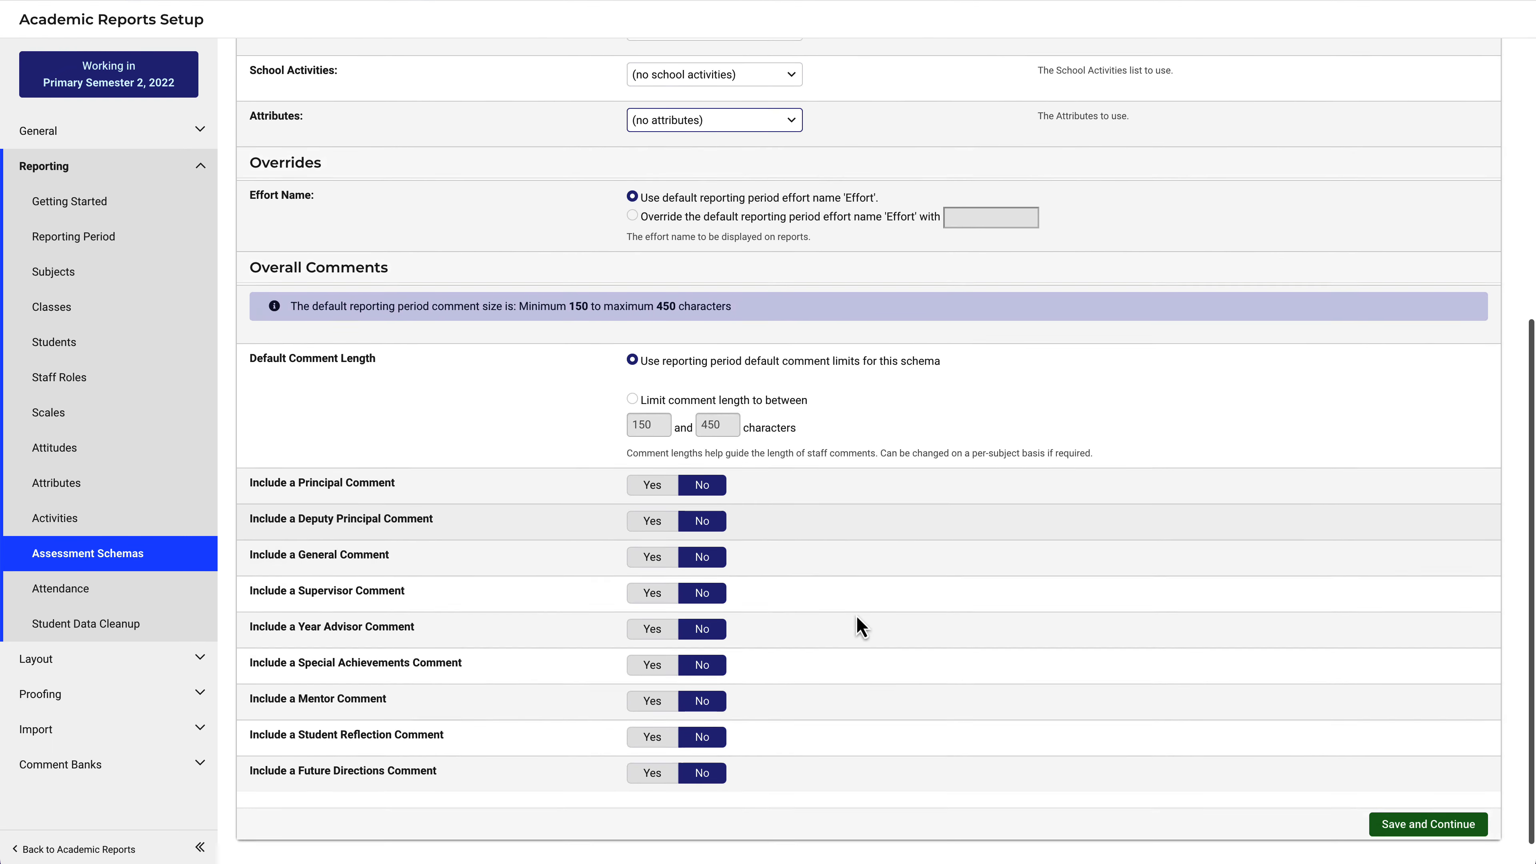
scroll(down, 3)
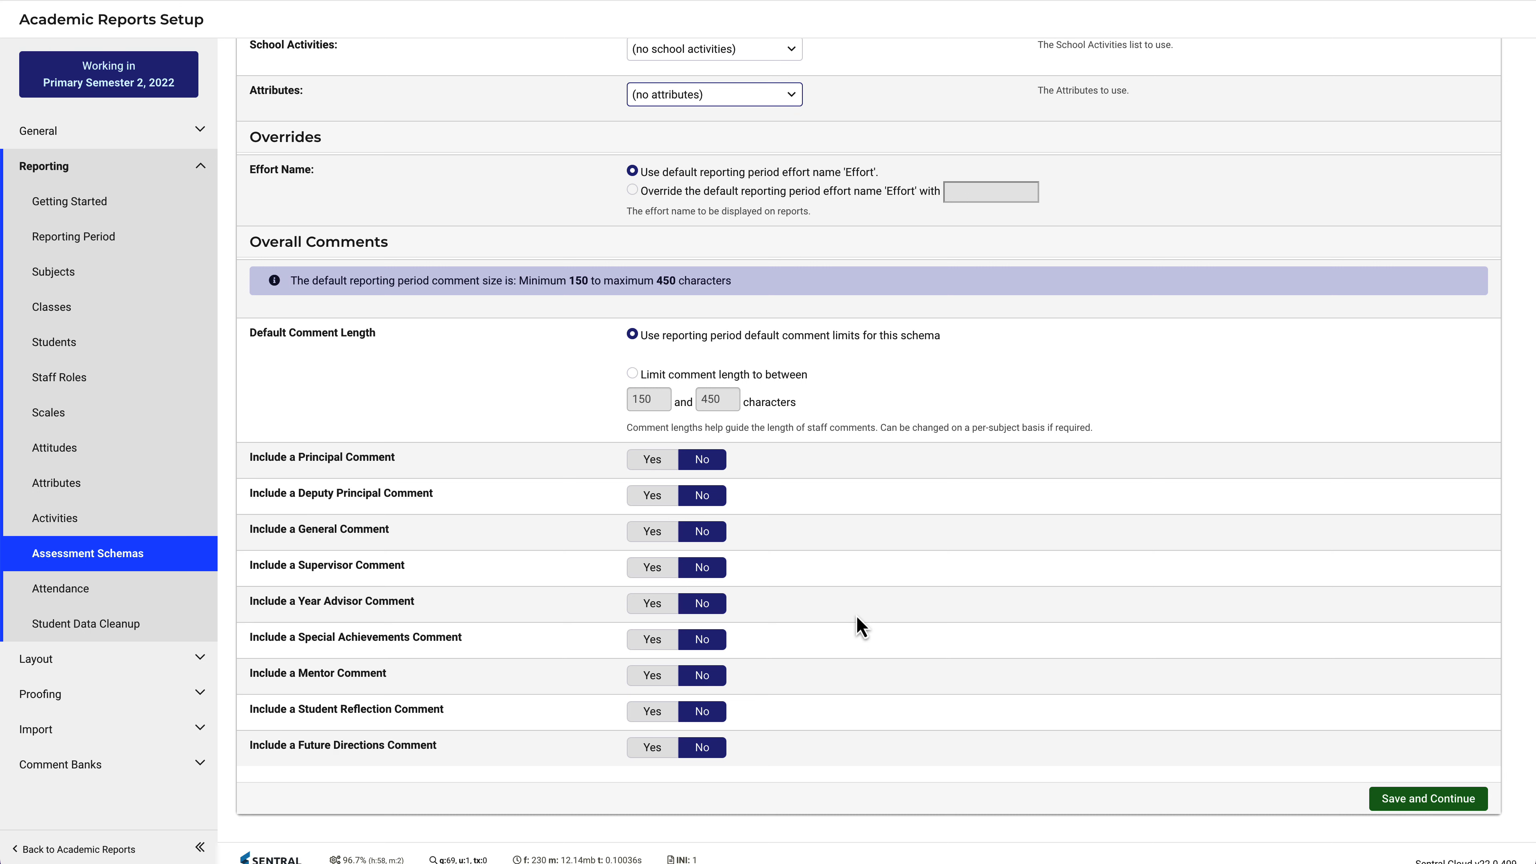
mouse_move(1077, 756)
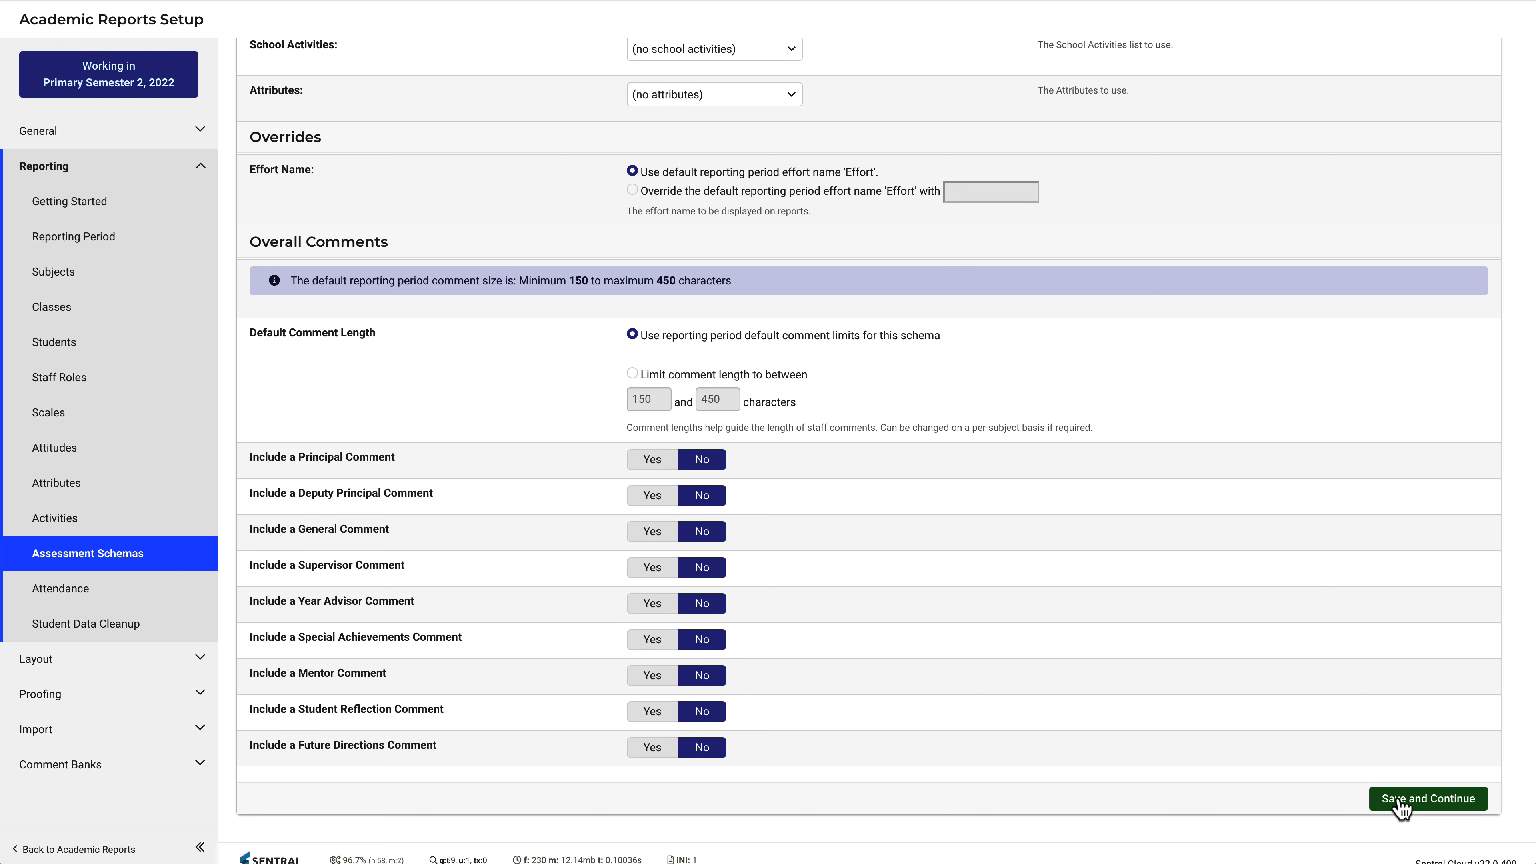
click(1428, 799)
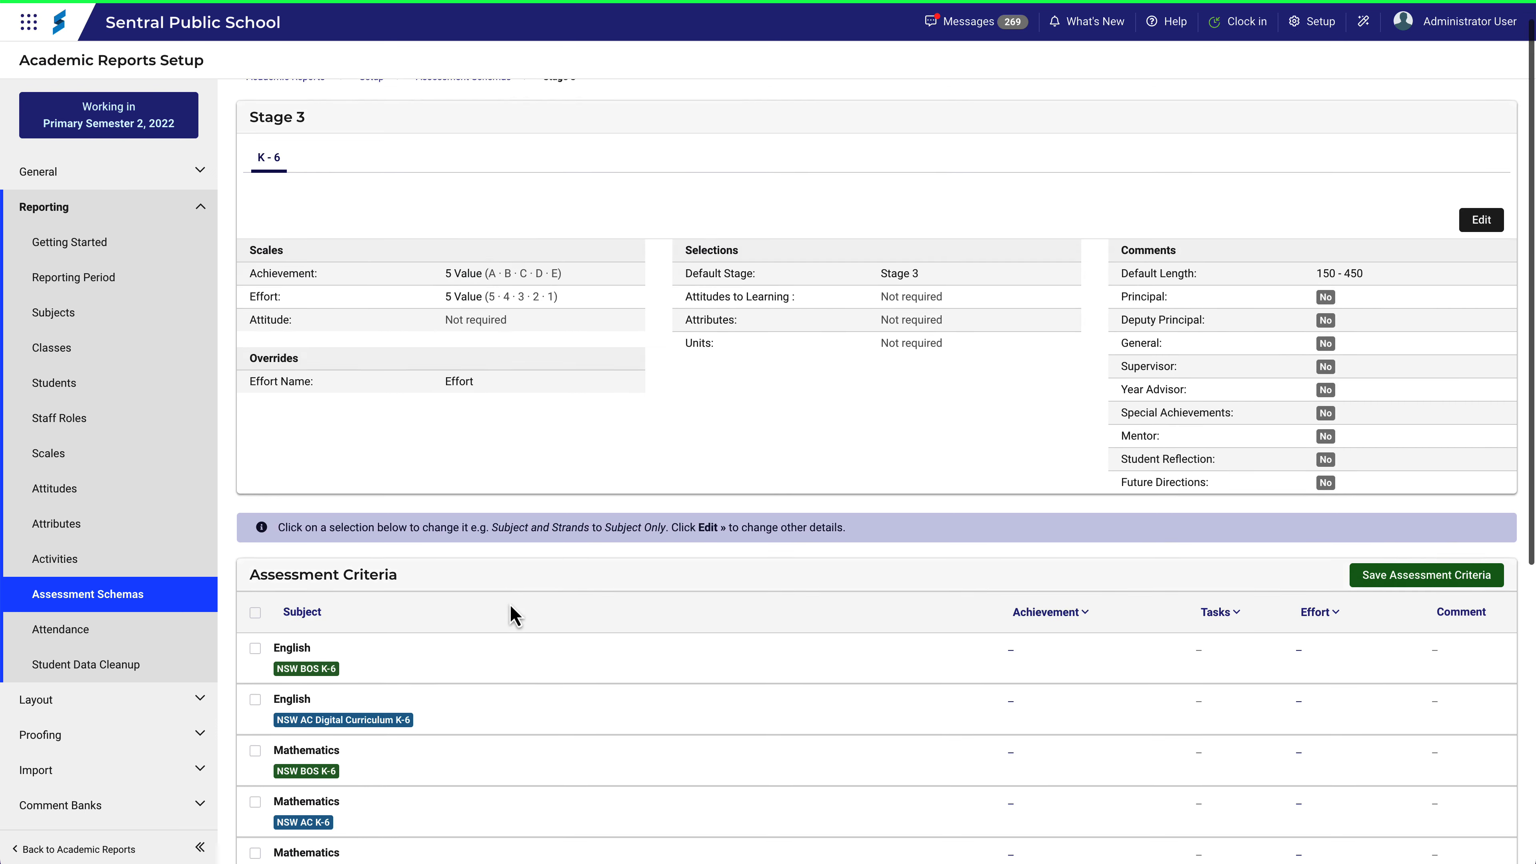
Tick the select-all checkbox to include every subject in the assessment criteria.
scroll(down, 3)
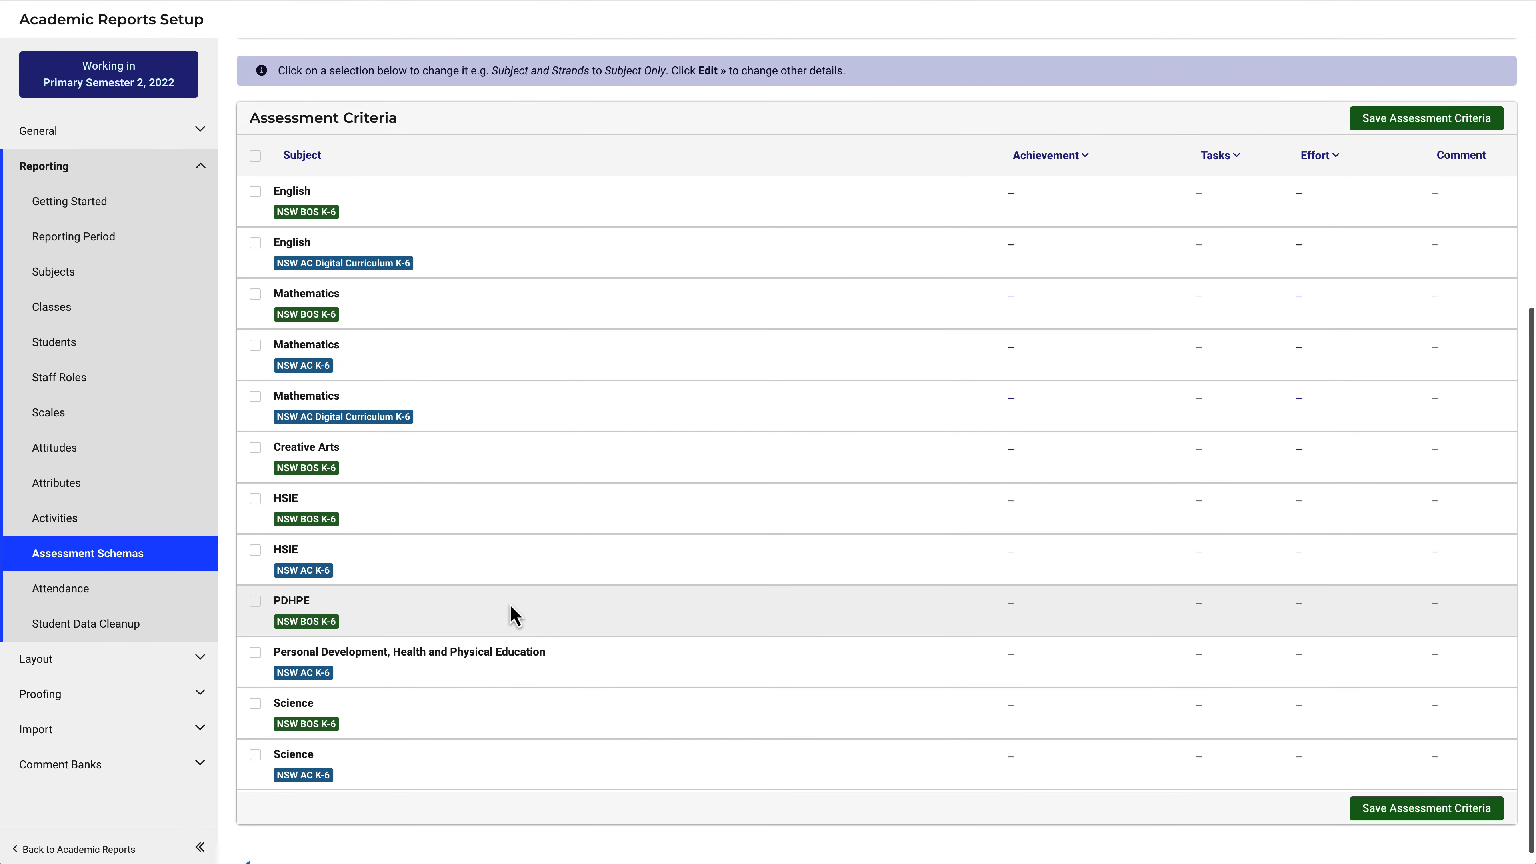
mouse_move(331, 203)
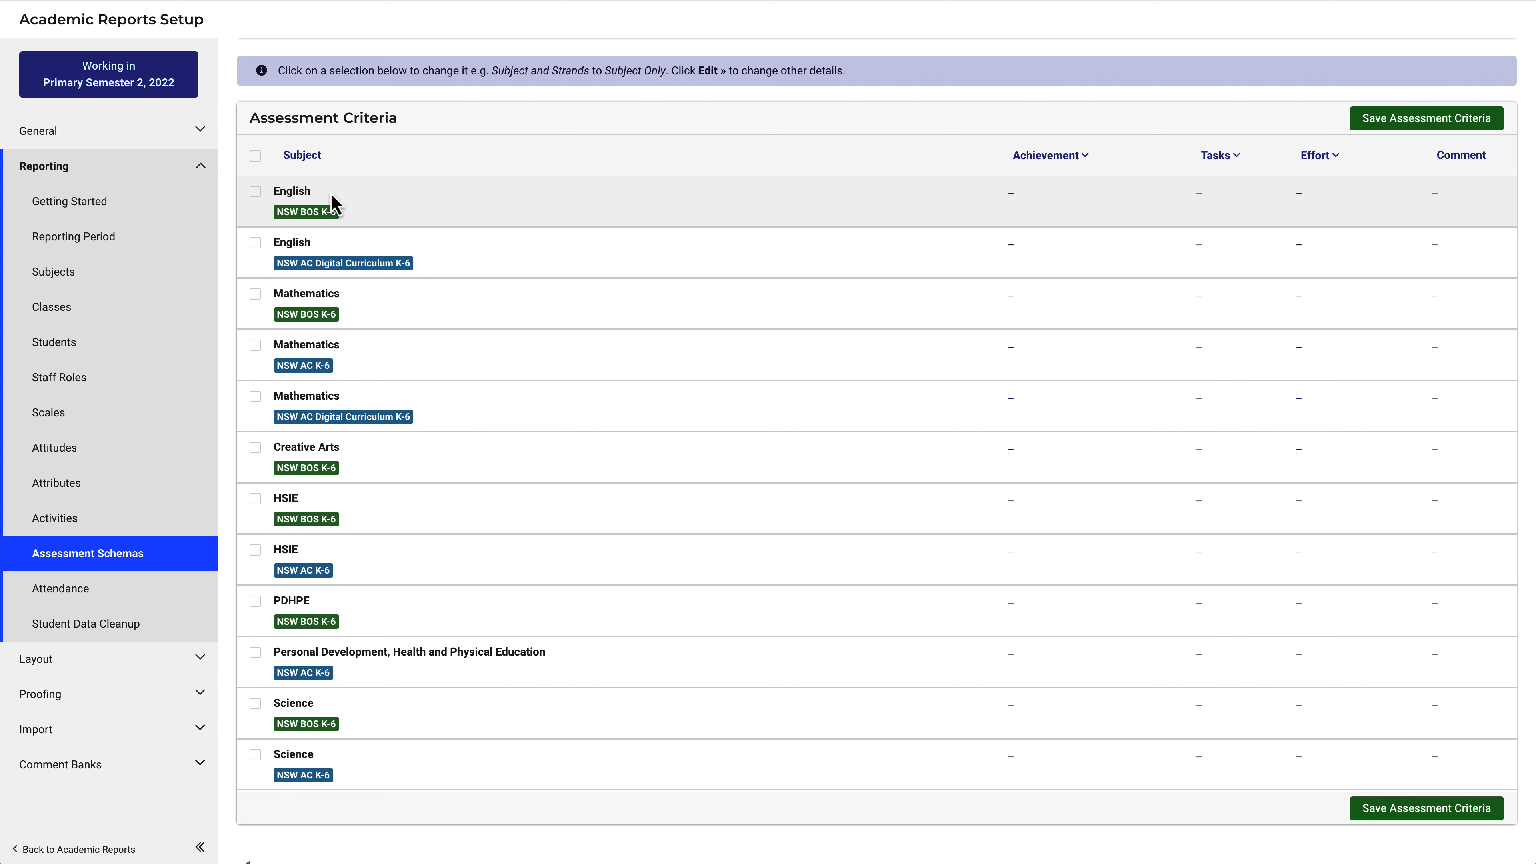
click(256, 156)
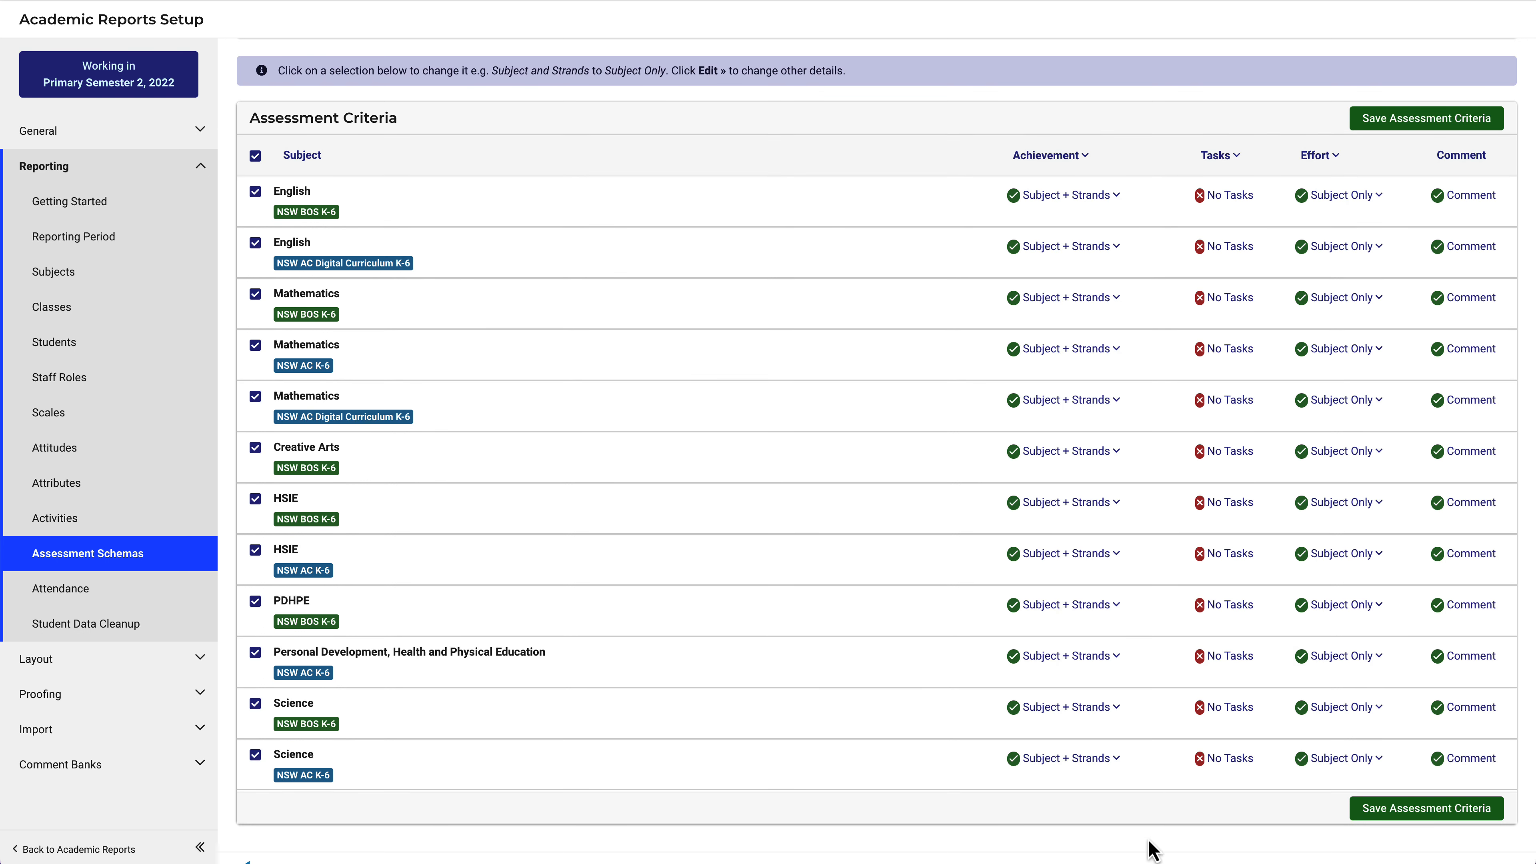
mouse_move(1400, 828)
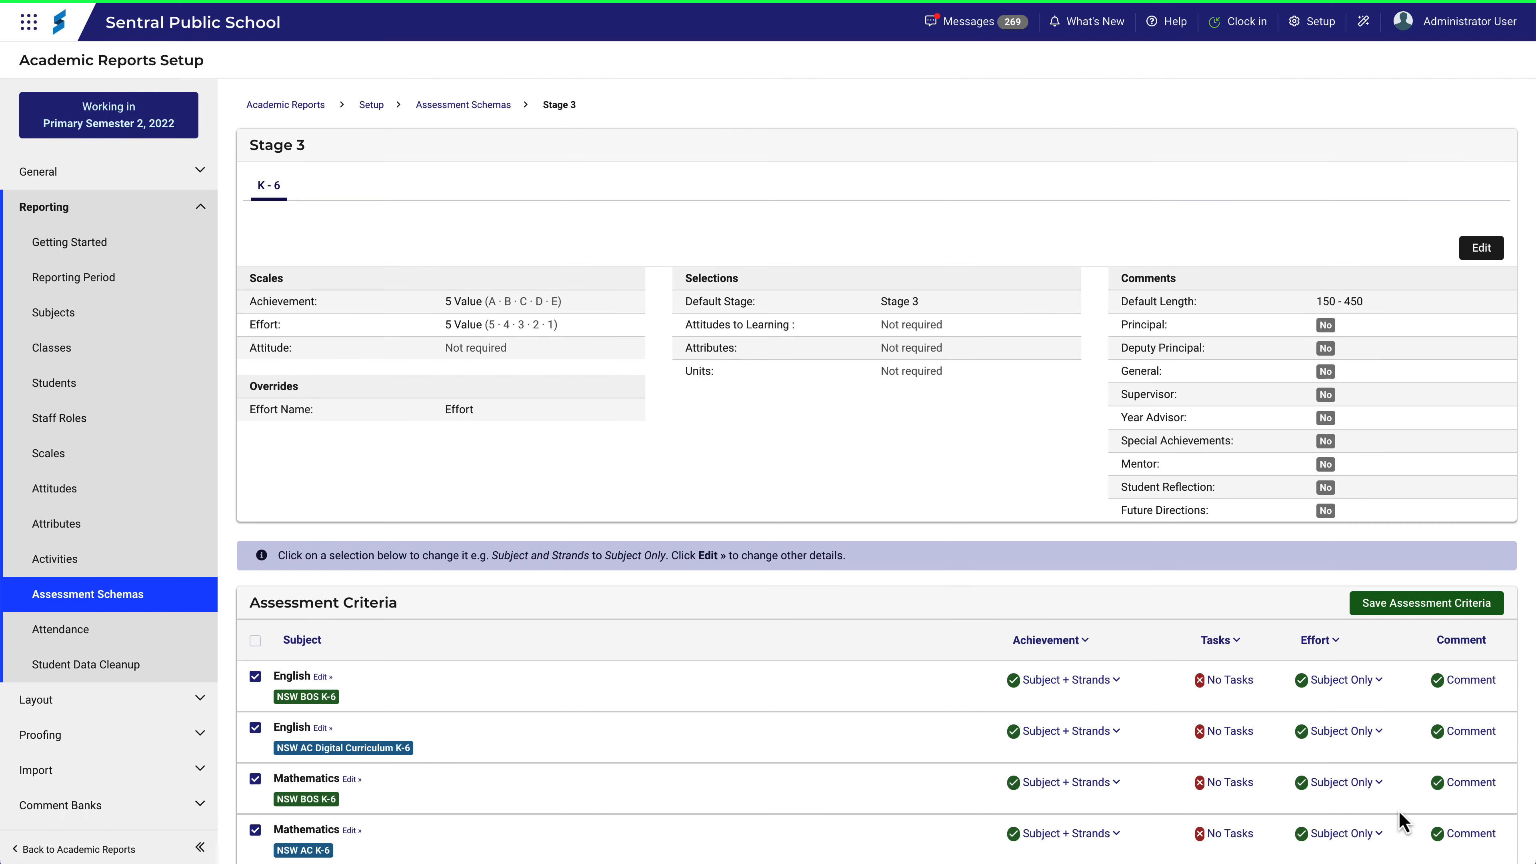
mouse_move(920, 618)
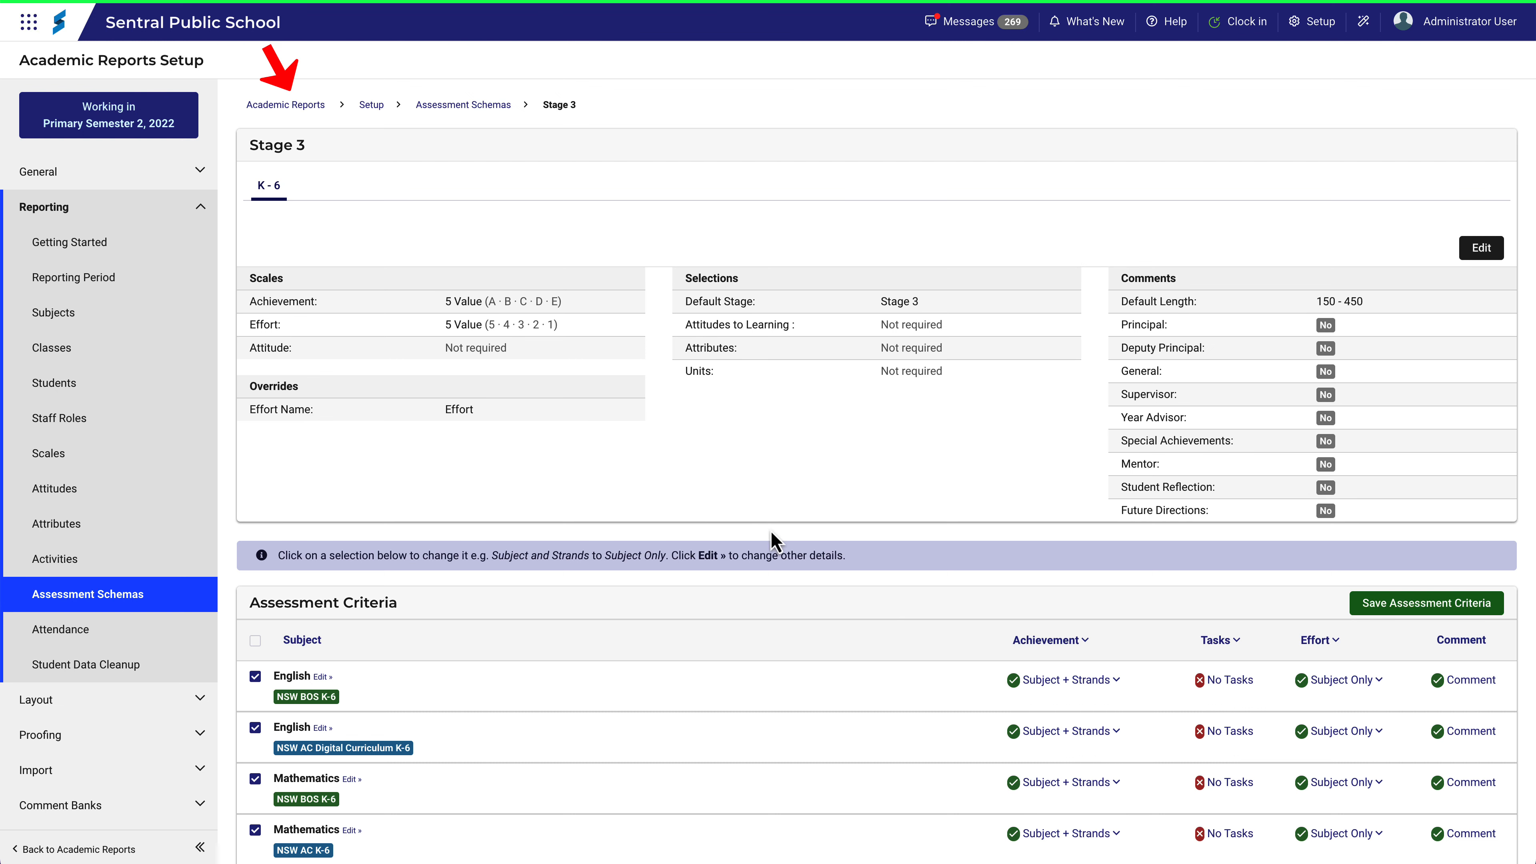
mouse_move(301, 111)
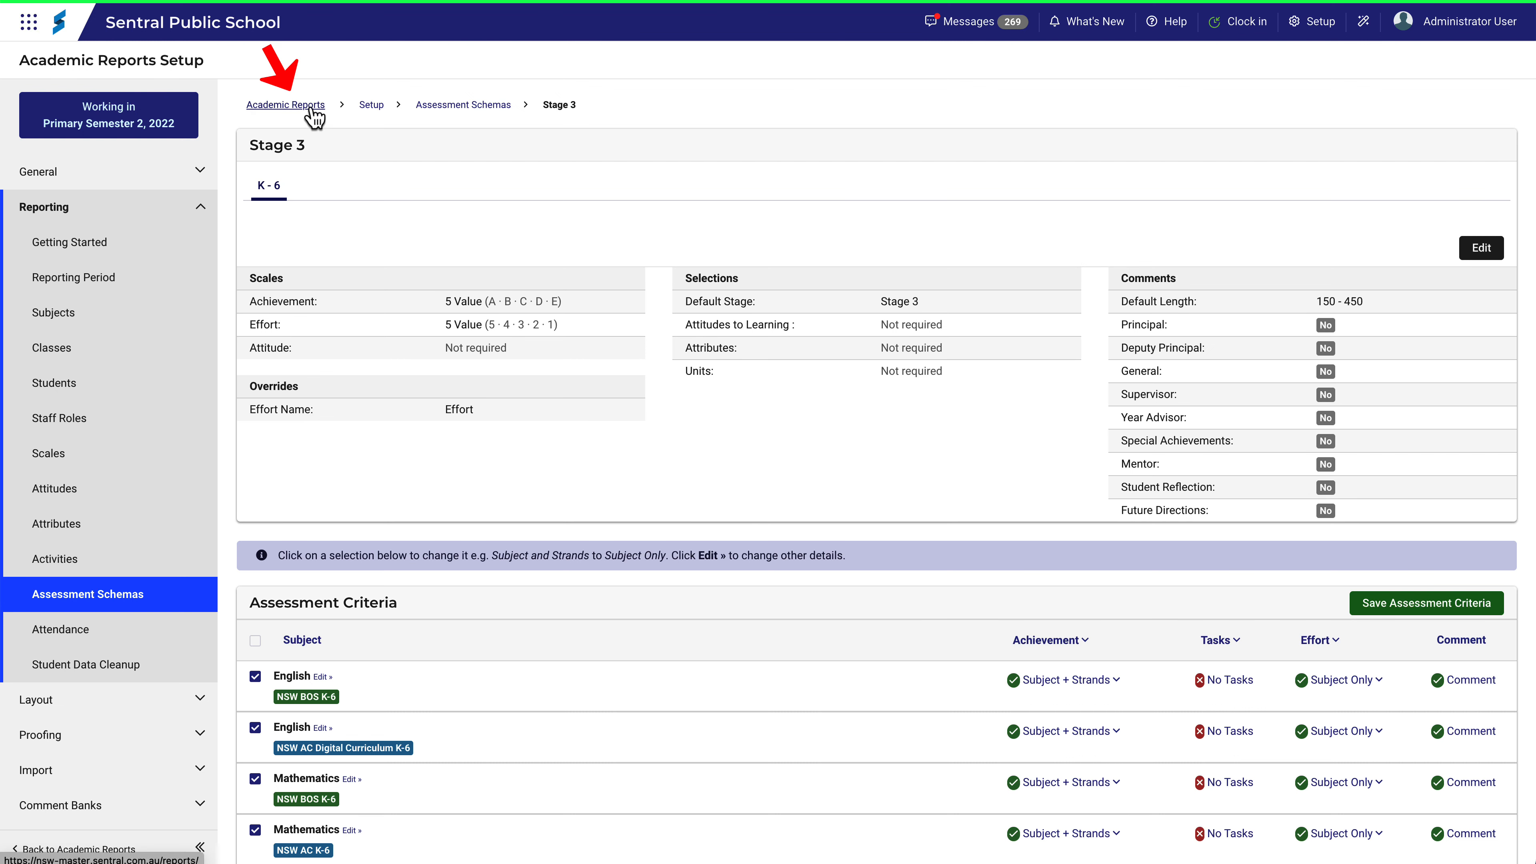
Return to the Academic Reports main page and bring up the Setup menu.
click(285, 105)
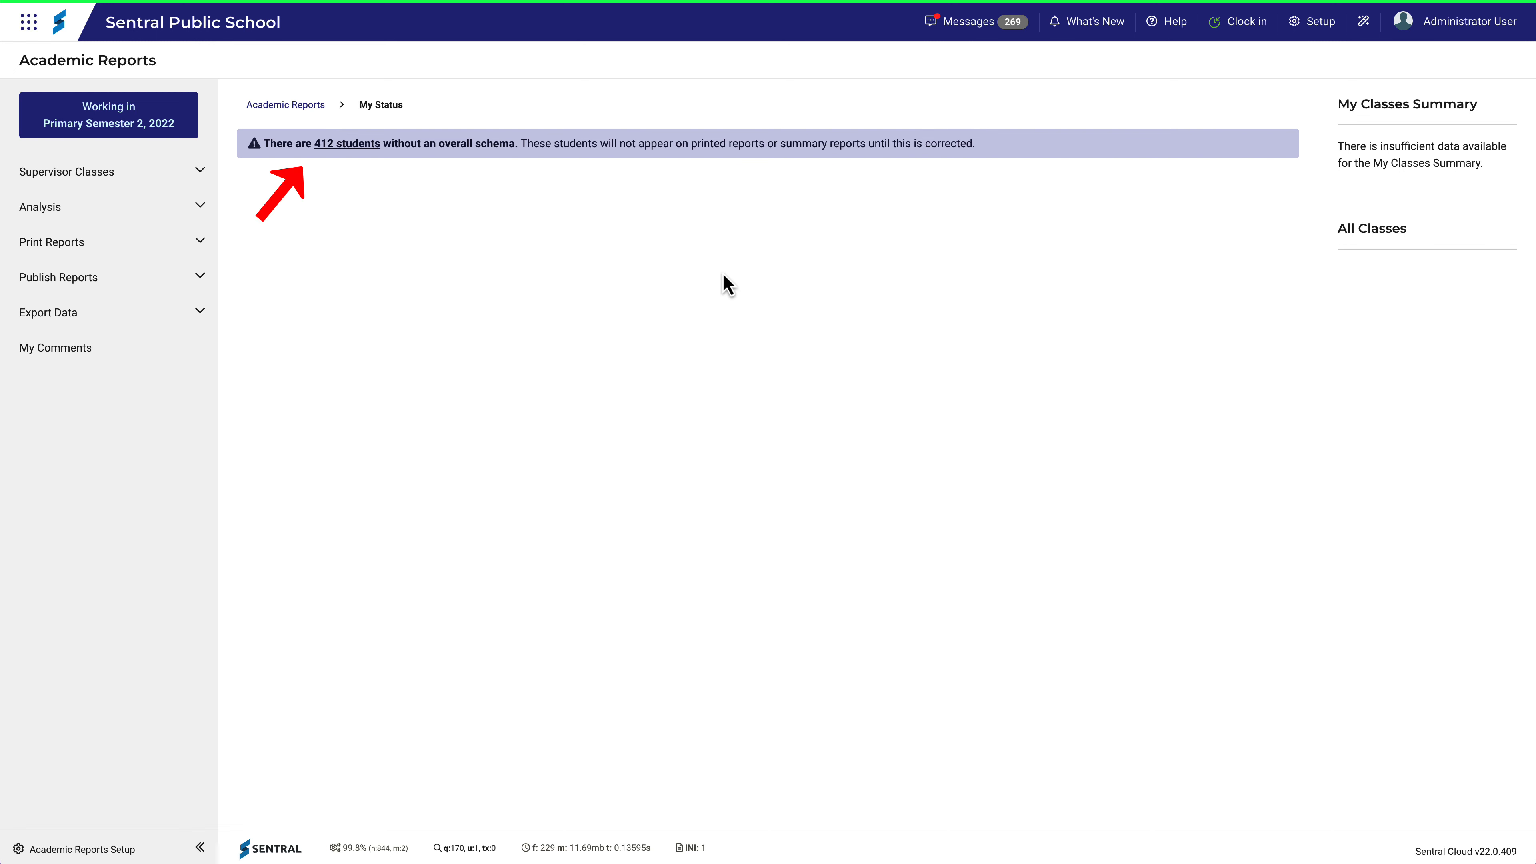
mouse_move(734, 284)
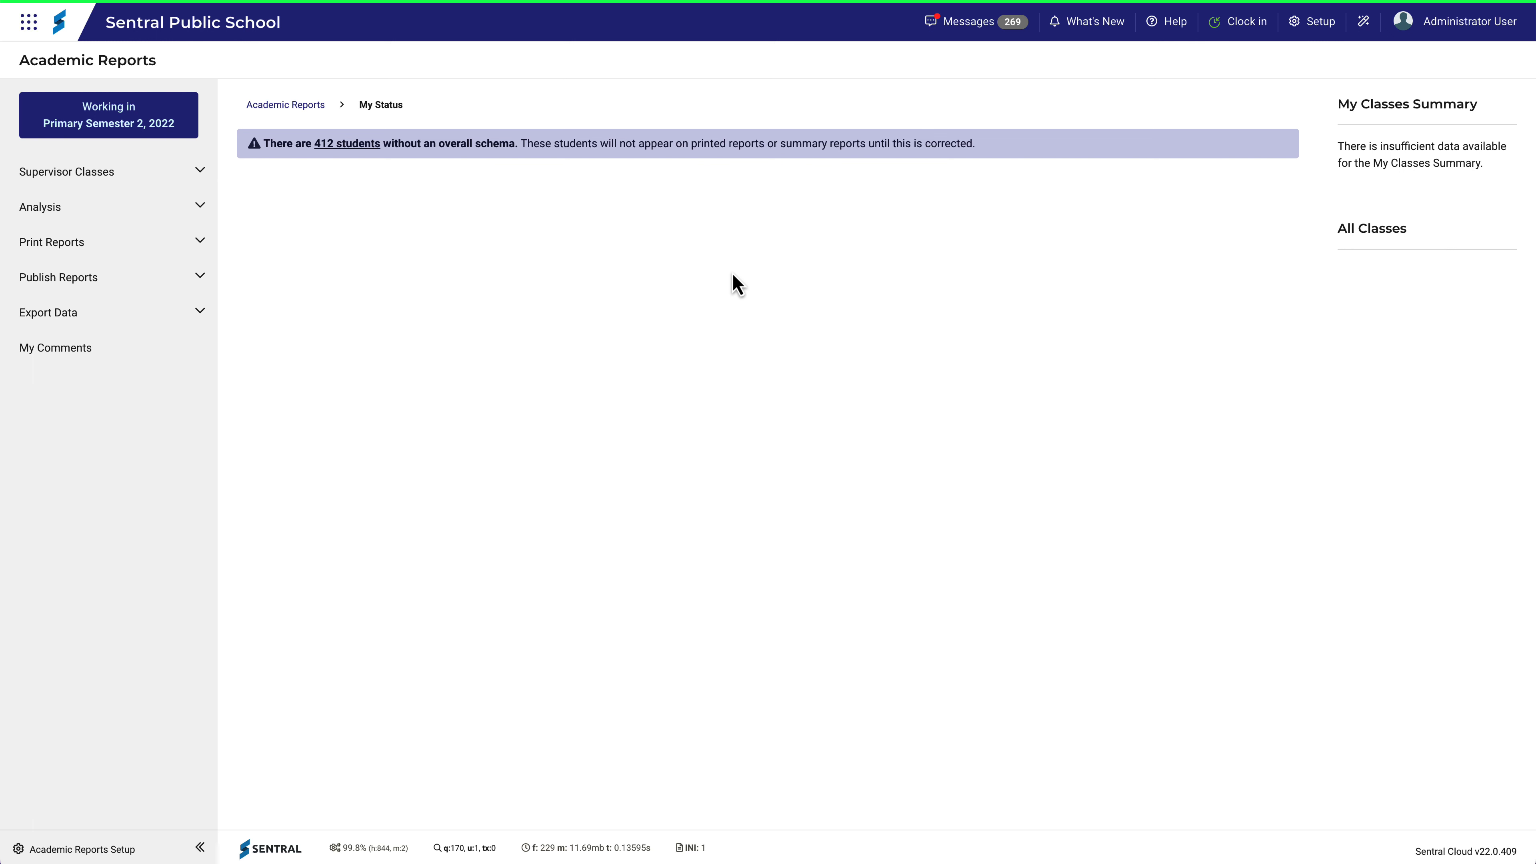
click(1312, 21)
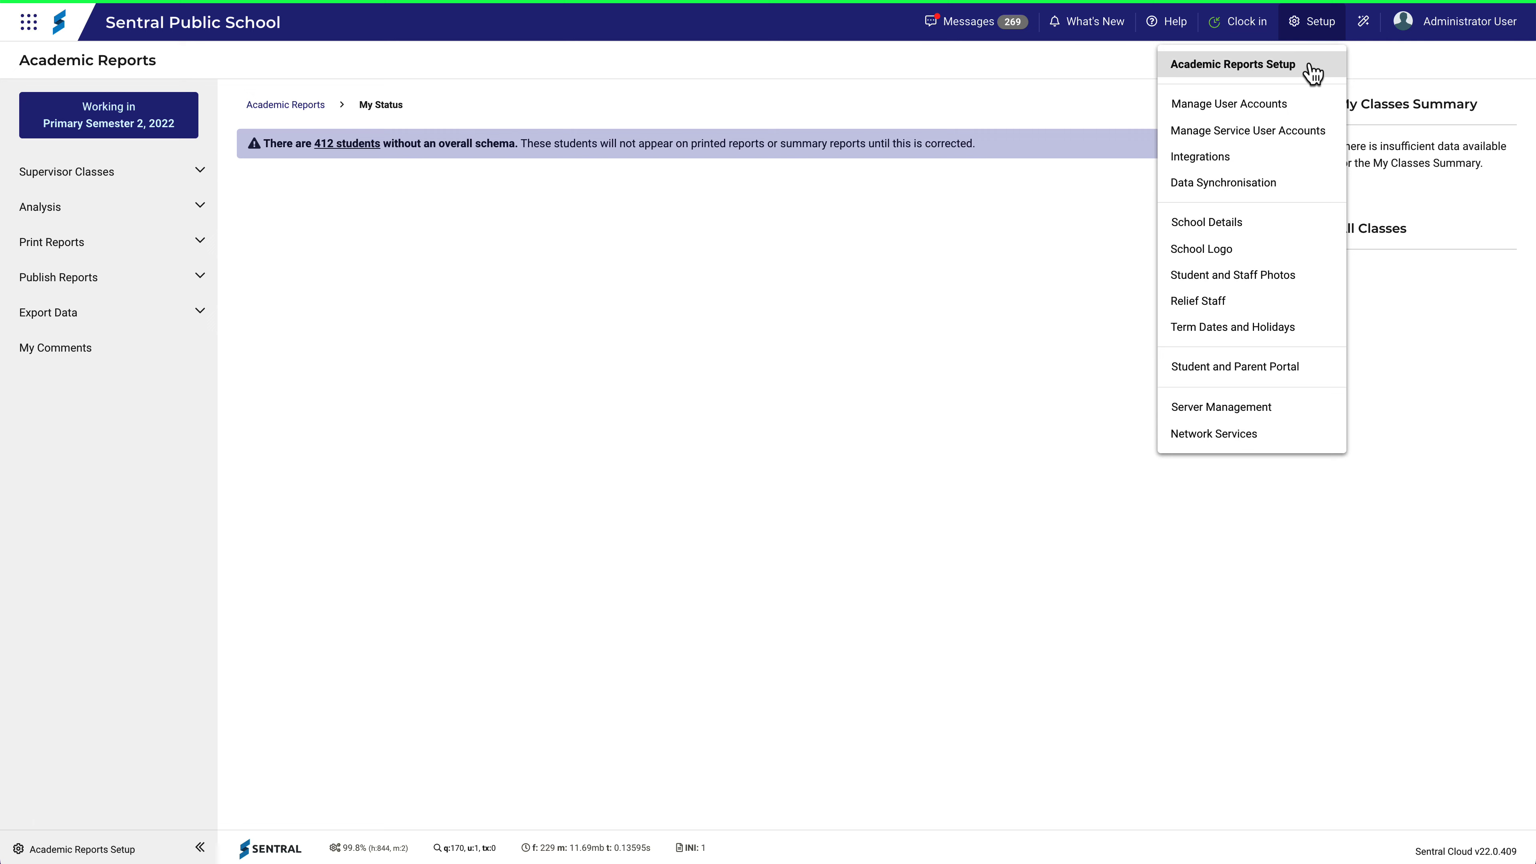
Enter Academic Reports Setup and go to the Assessment Schemas list.
click(1233, 64)
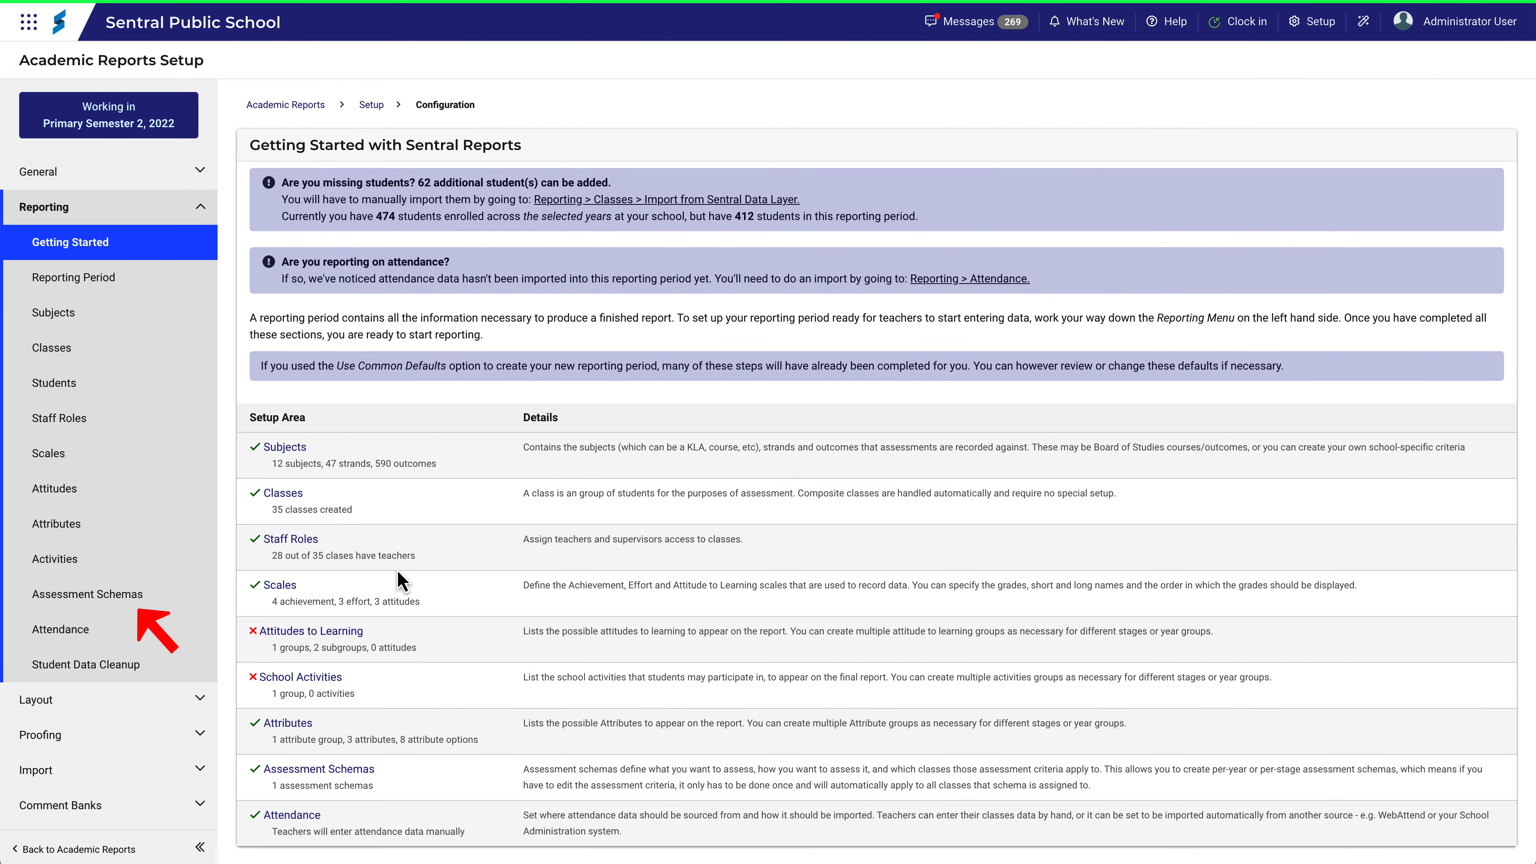
click(88, 594)
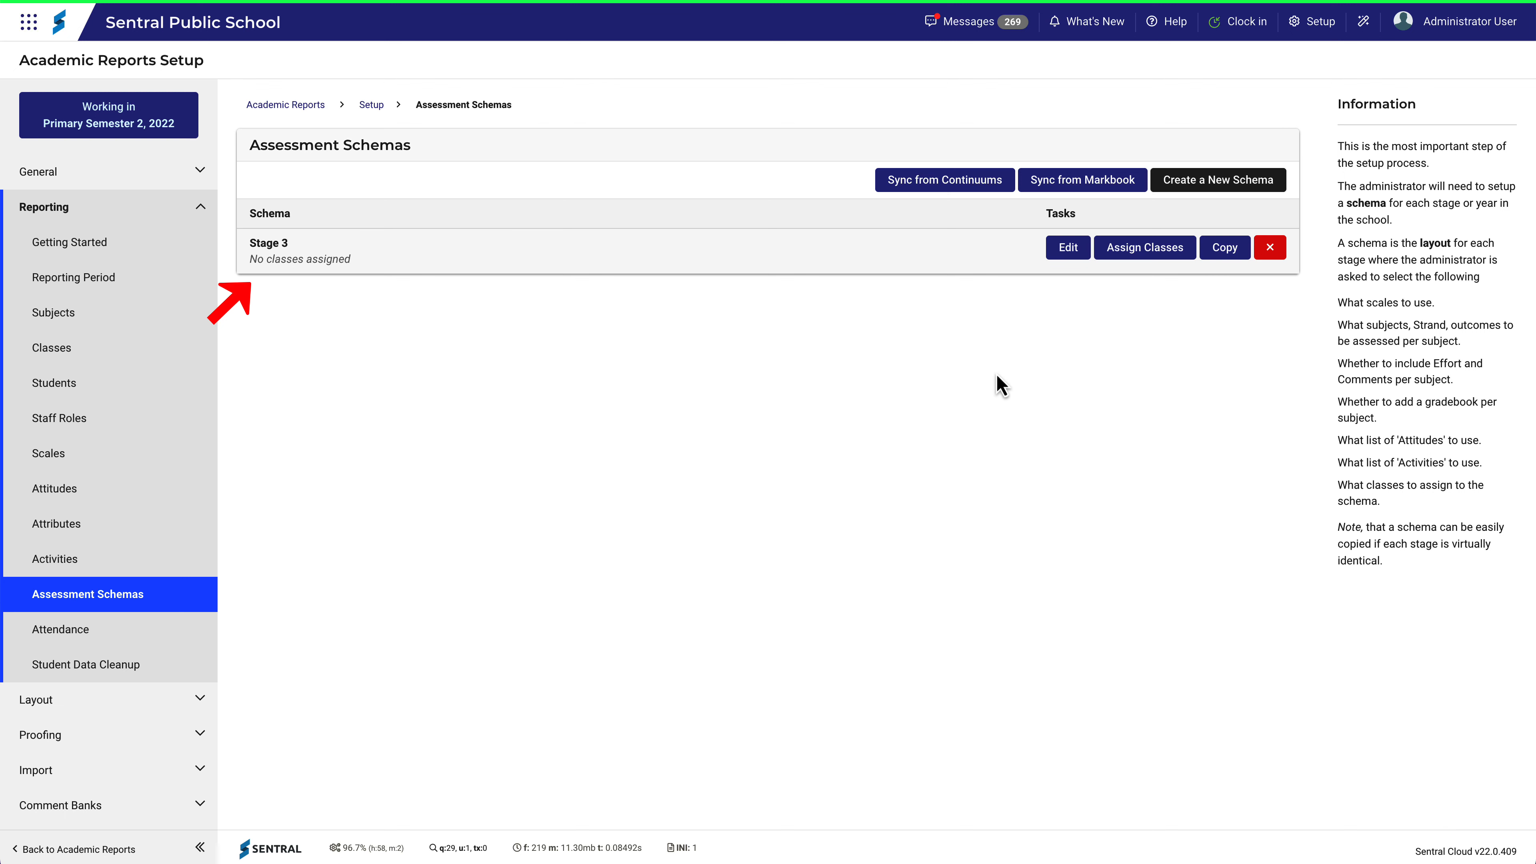
mouse_move(1014, 369)
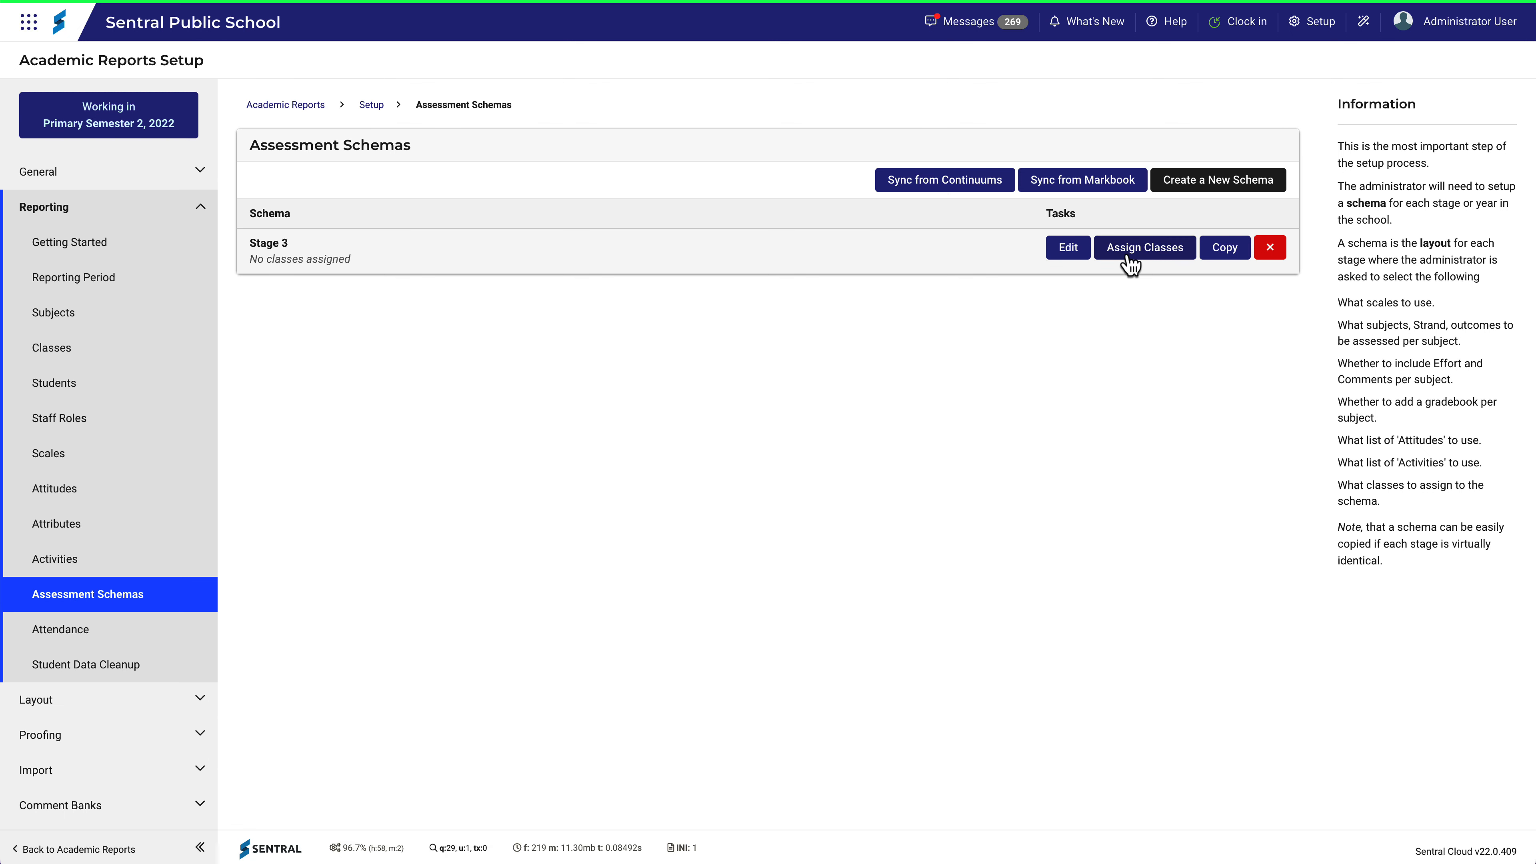
Assign all Year 5 and Year 6 classes, including 06R, to Stage 3 and save.
click(1144, 247)
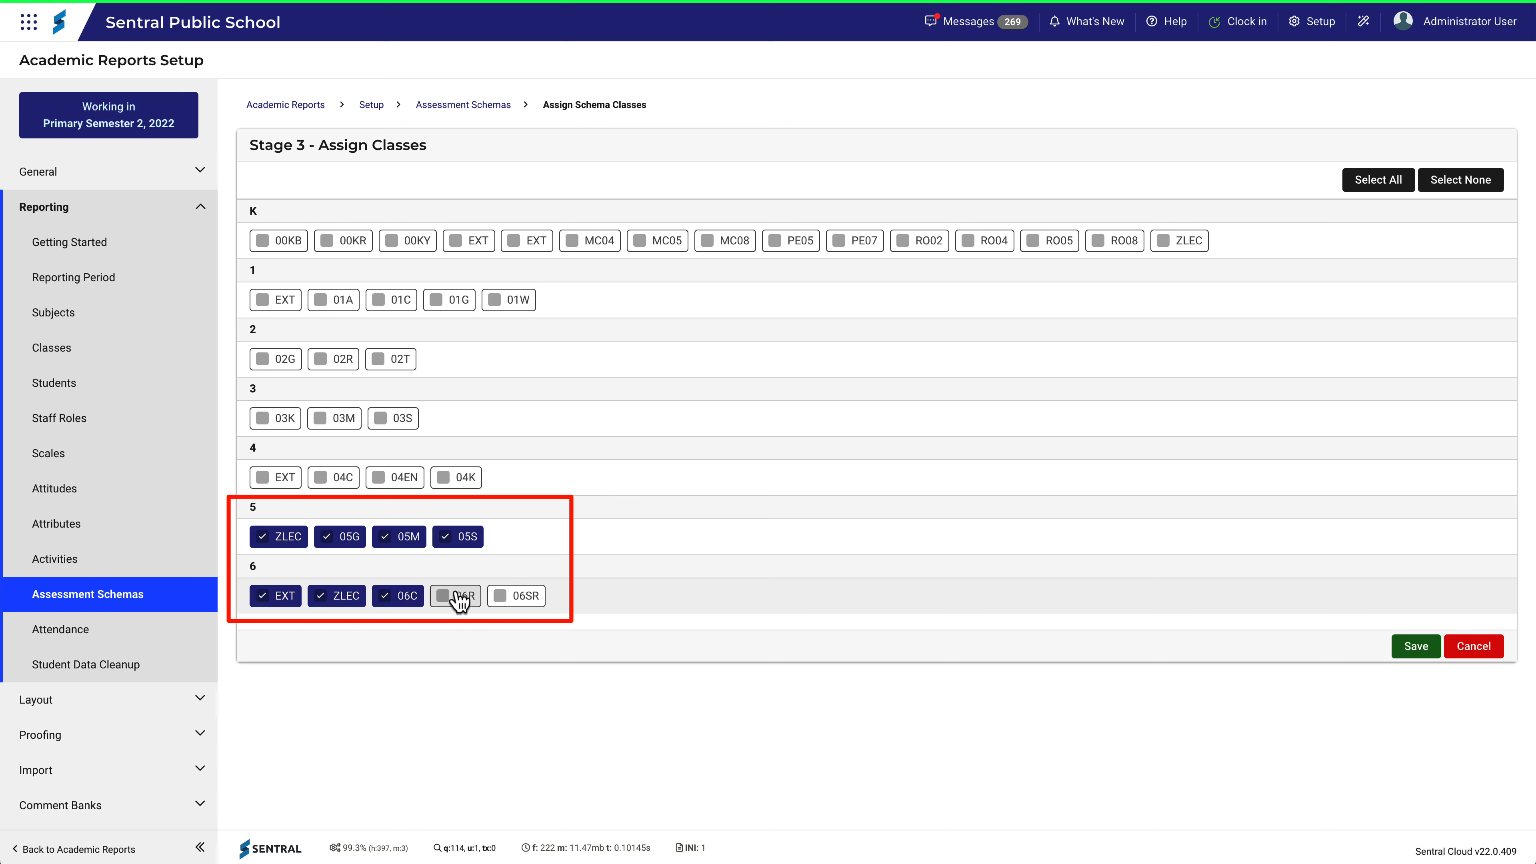
click(455, 595)
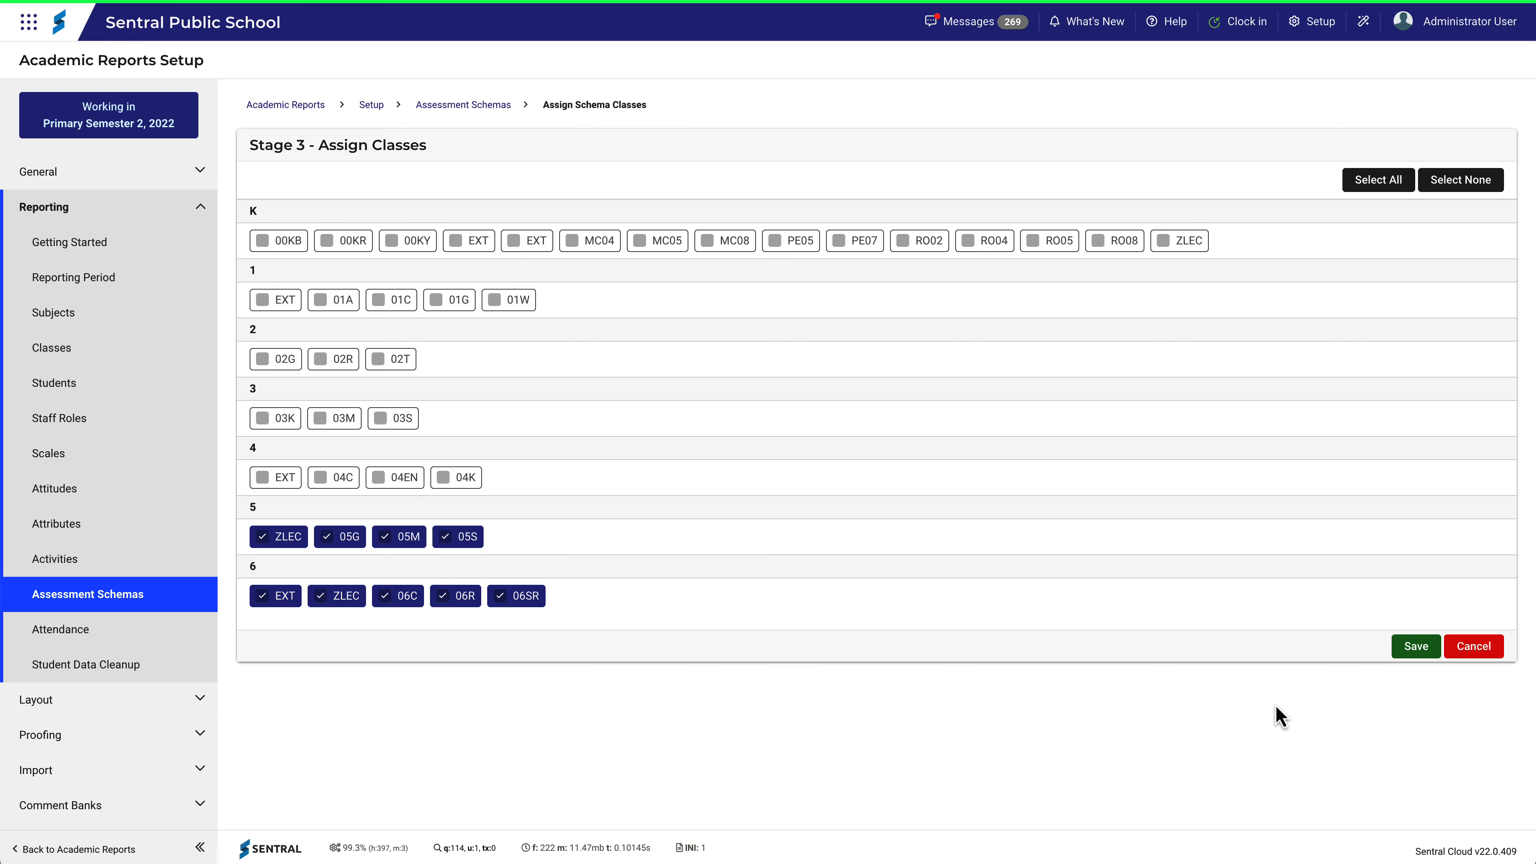
mouse_move(1403, 657)
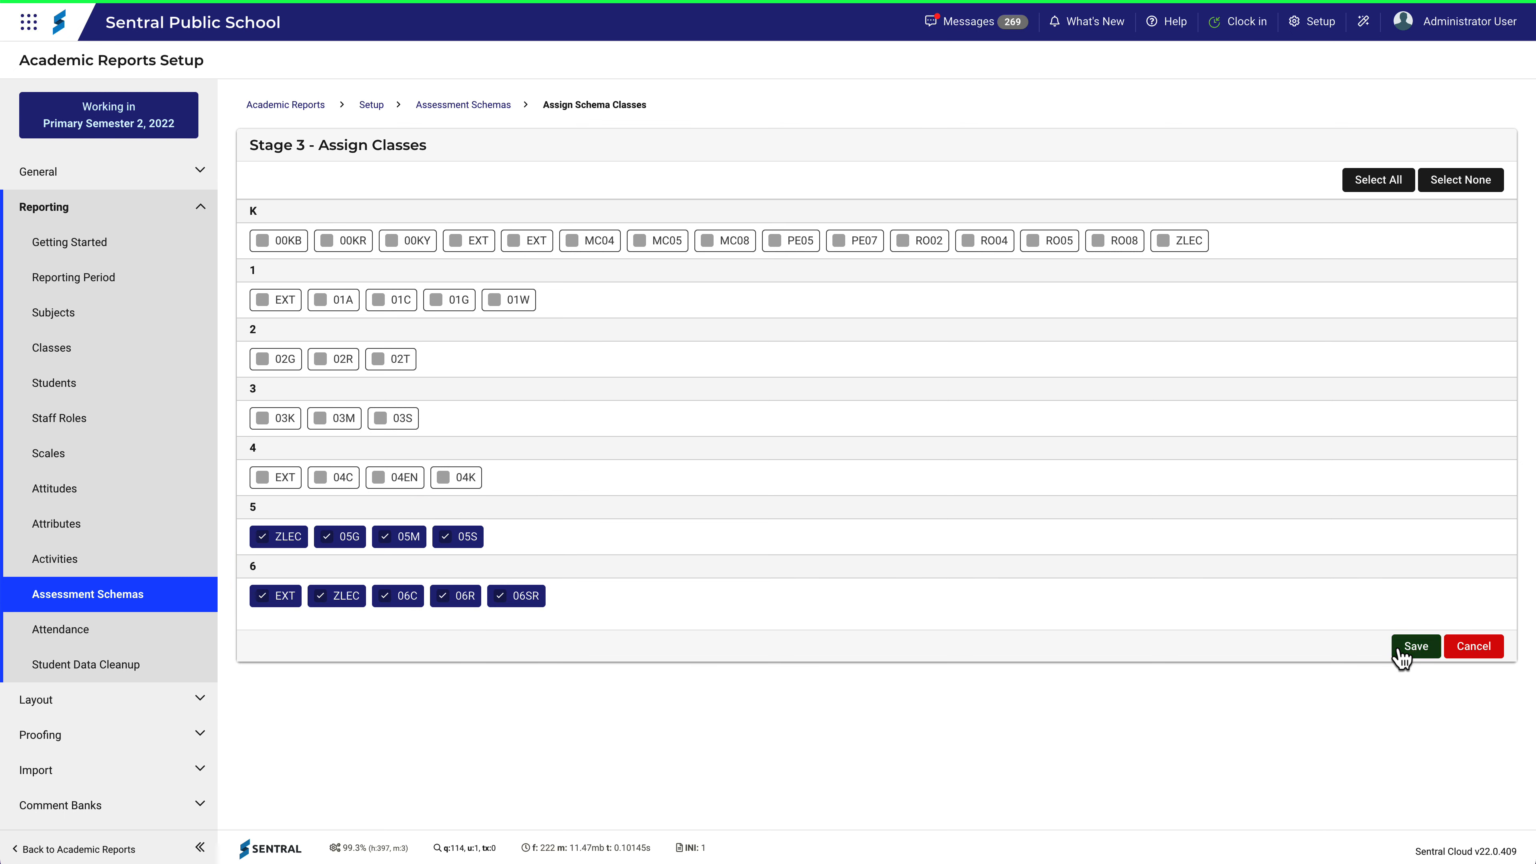
click(1416, 646)
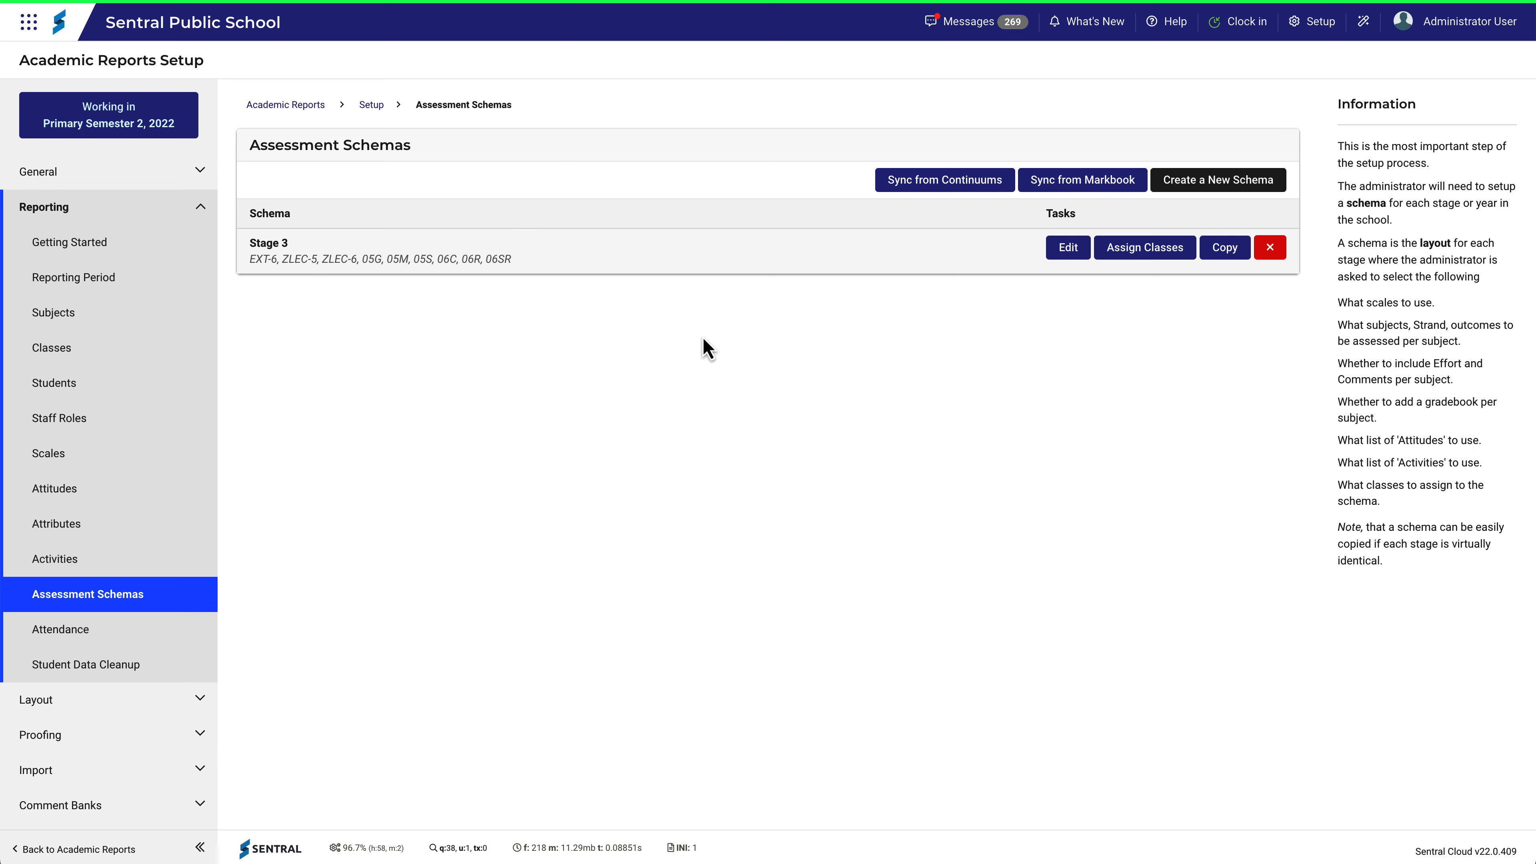
mouse_move(285, 105)
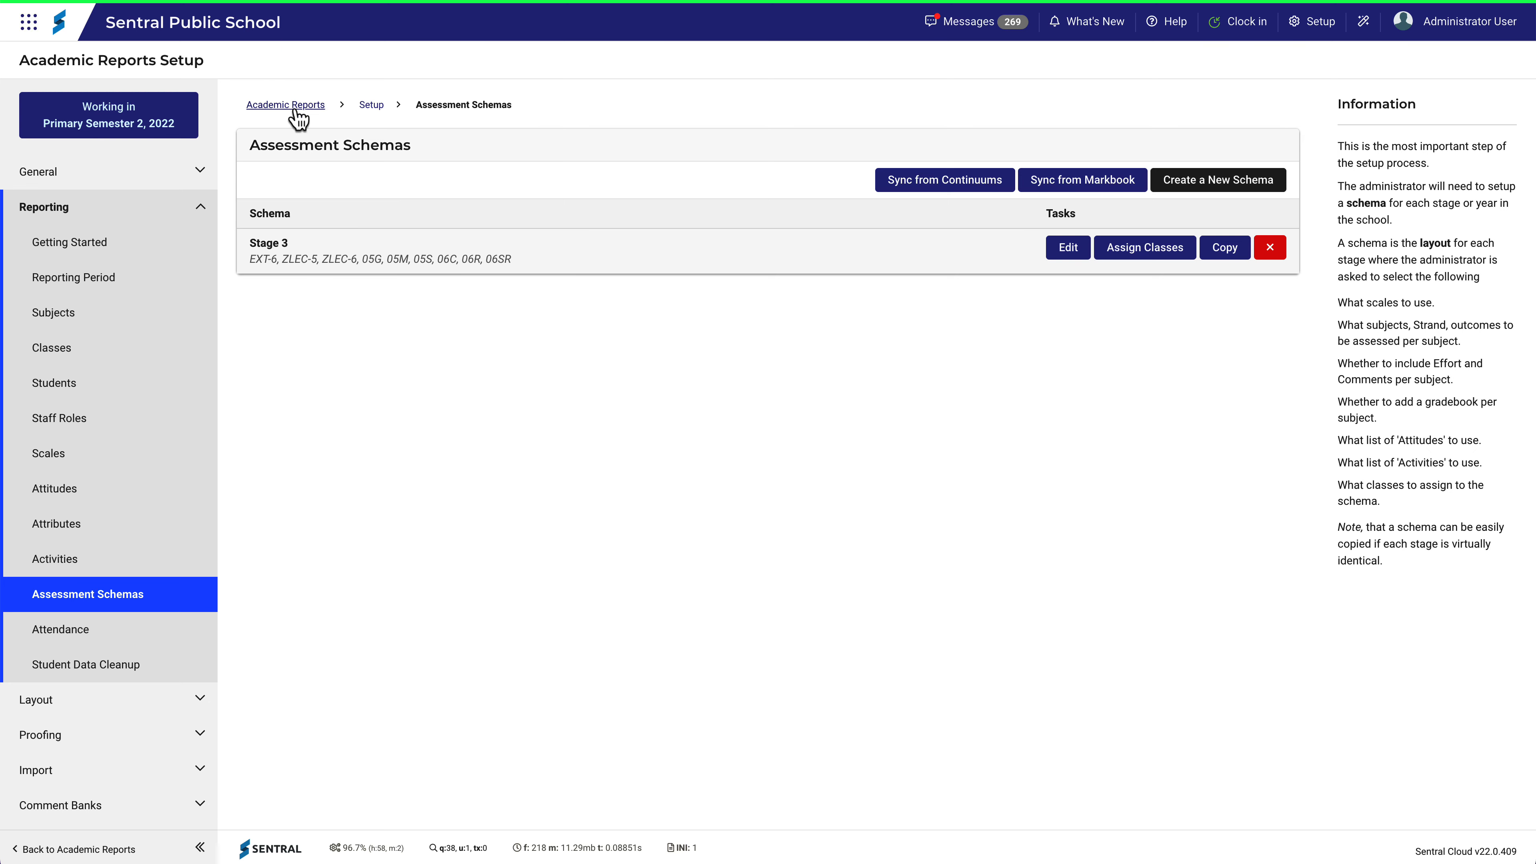